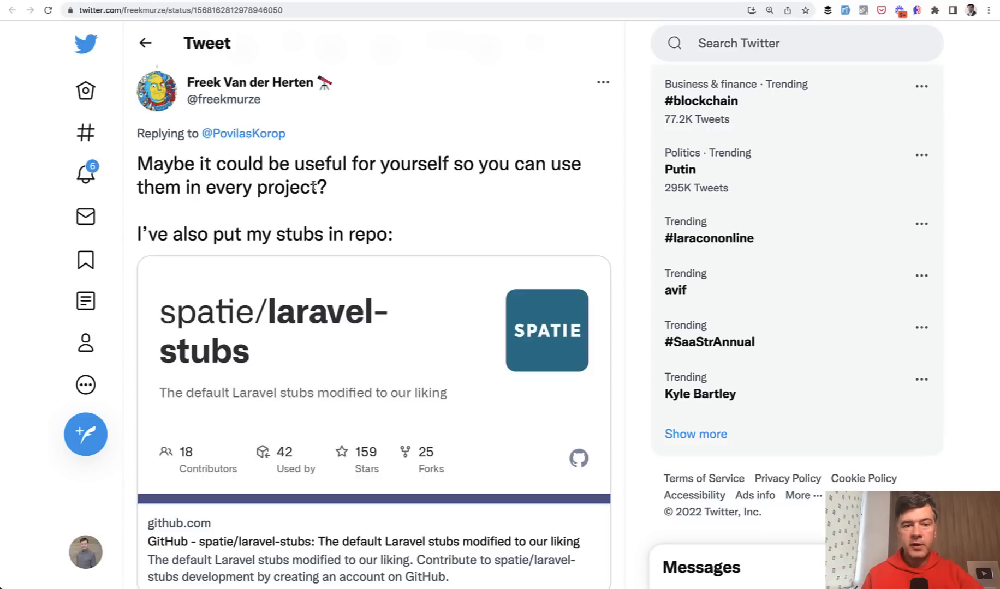
pyautogui.moveTo(451, 209)
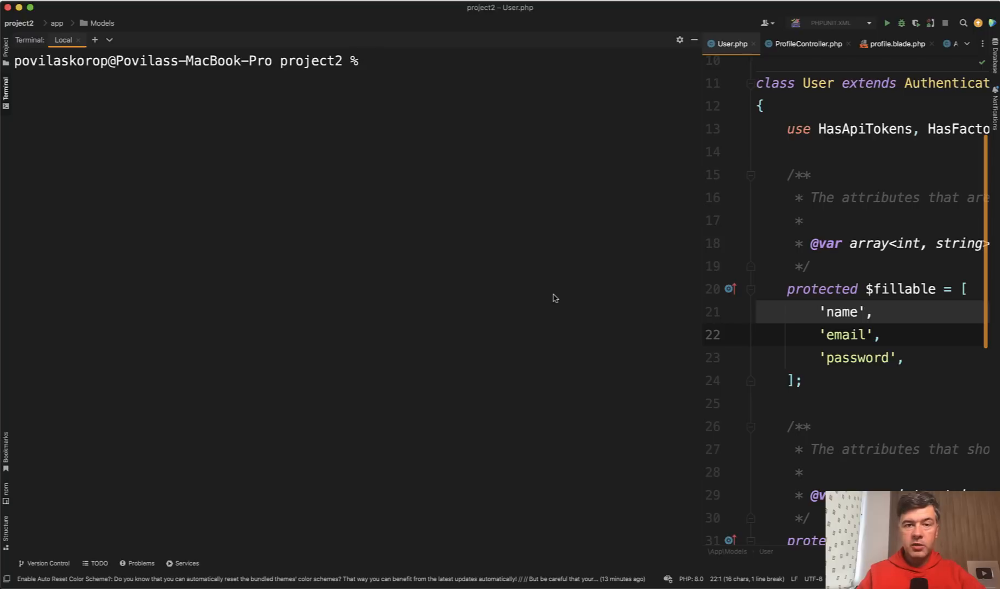
# Generate the Project model with php artisan make:model Project and expand its imports.
pyautogui.write('php artisan mak')
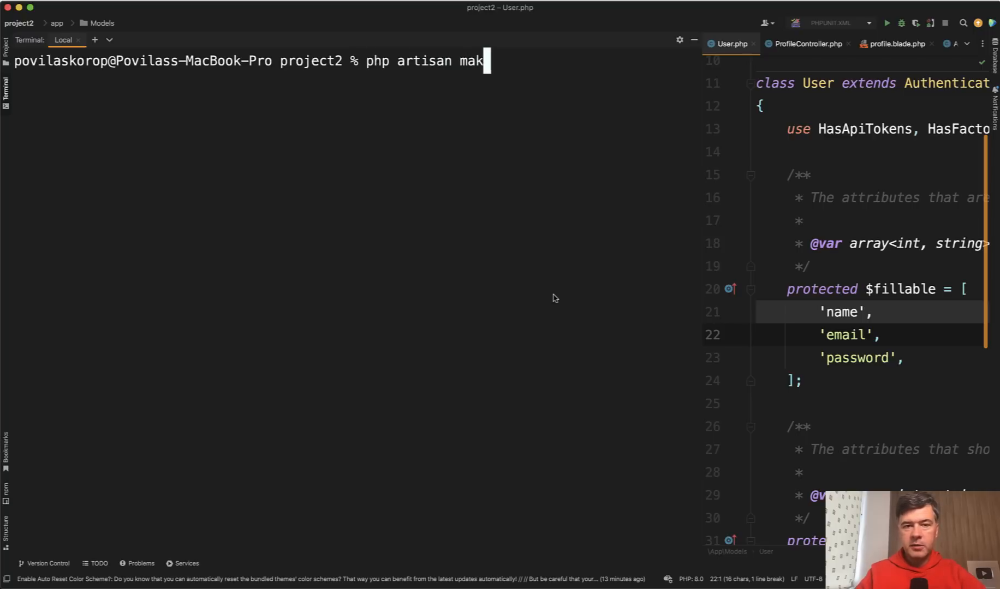
pyautogui.write('e:model Proj')
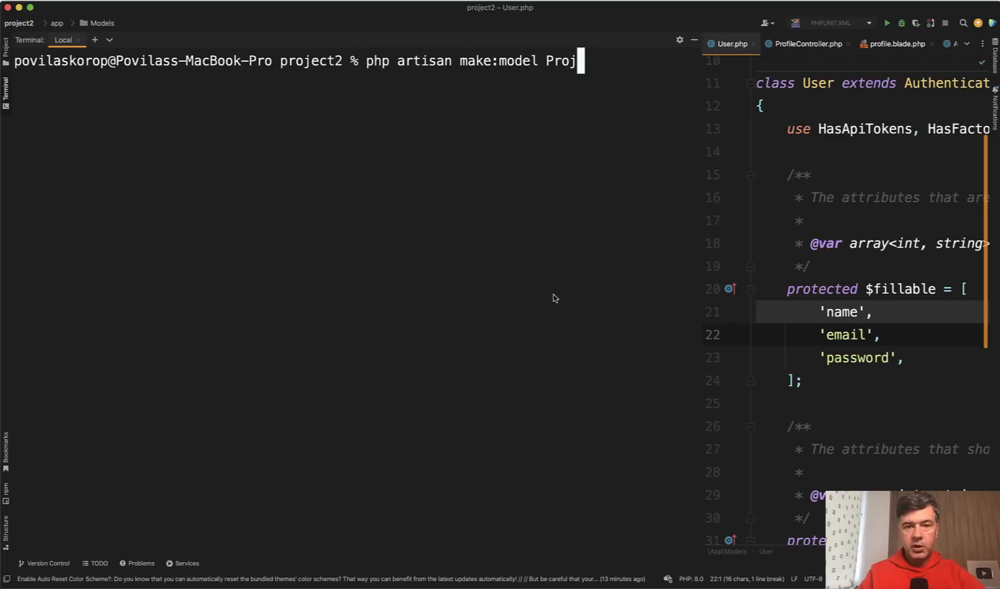
pyautogui.write('ect')
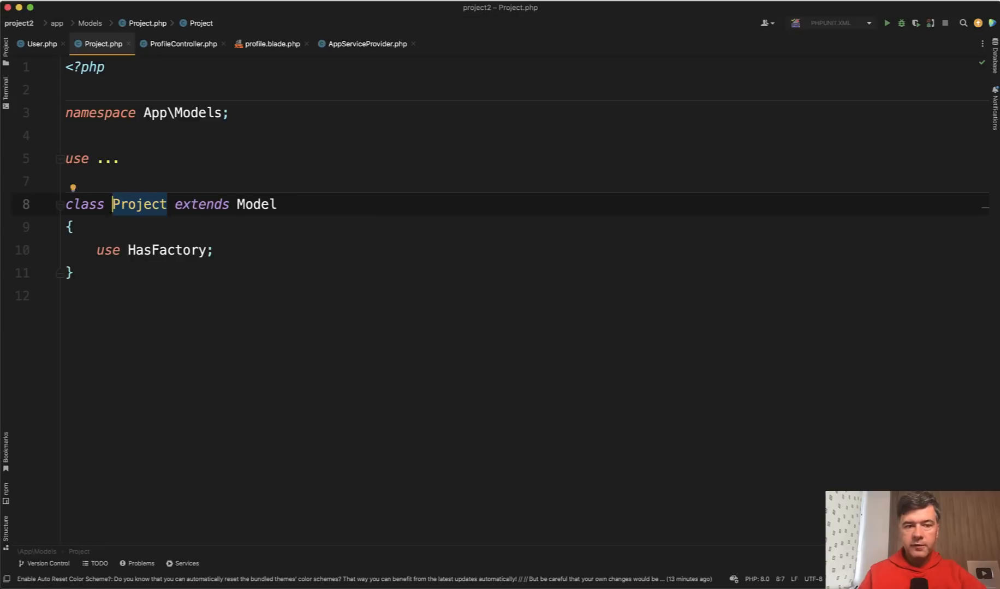
pyautogui.click(169, 250)
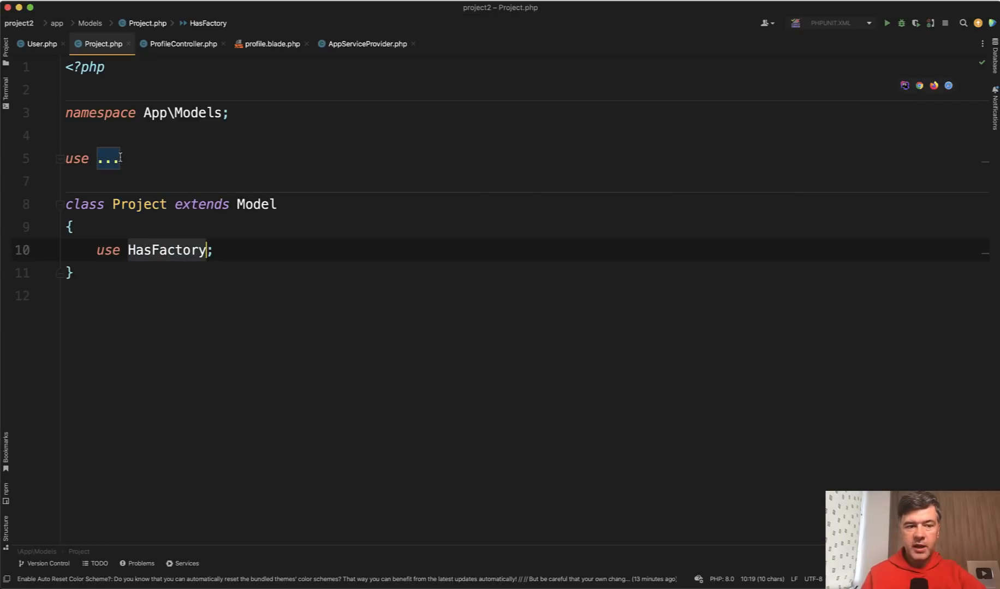
pyautogui.click(108, 158)
pyautogui.write('php arti')
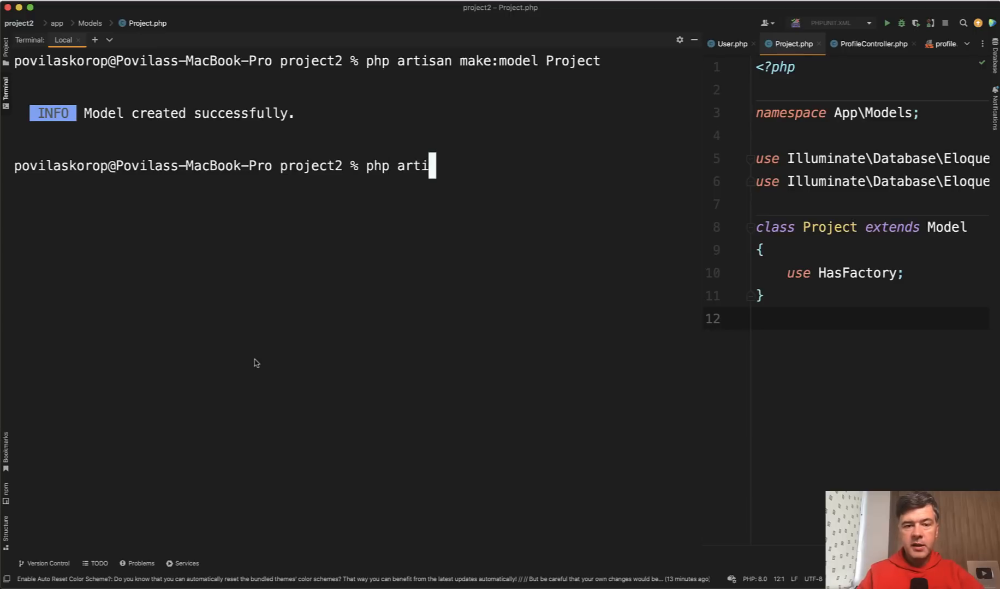
# Run php artisan stub:publish and bring up the published model stub.
pyautogui.write('san stub:')
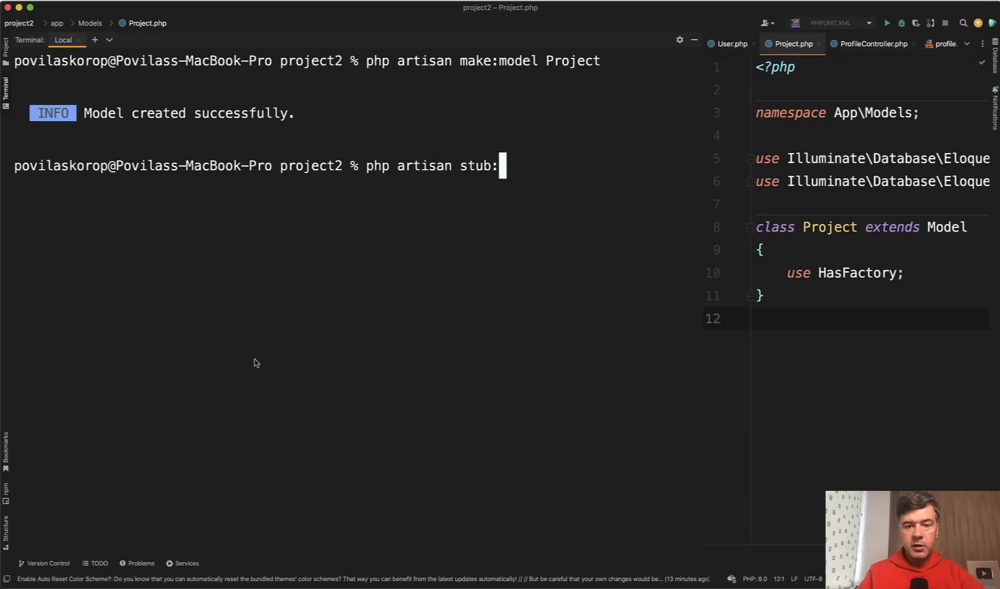
pyautogui.write('publish')
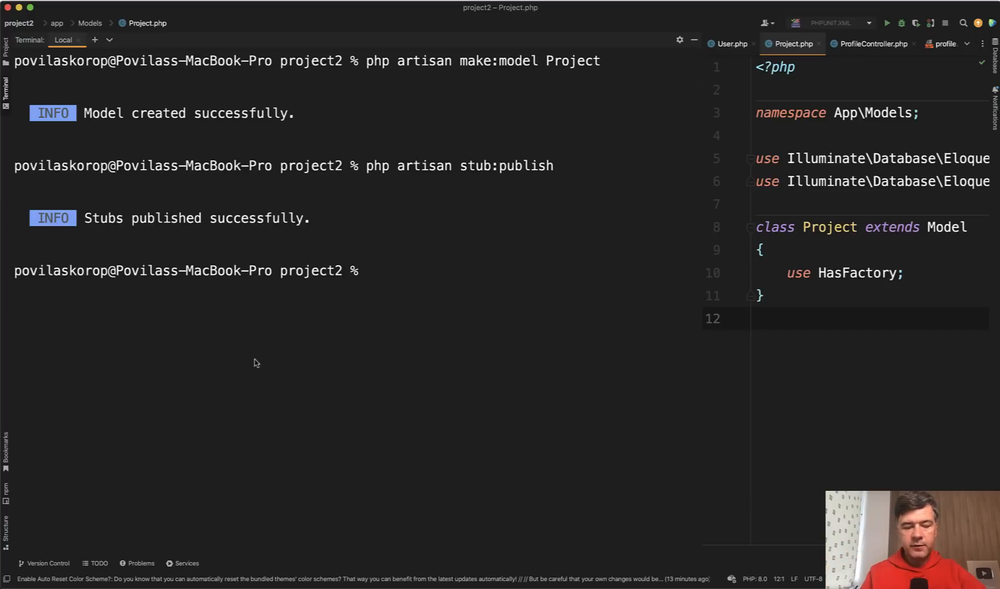
pyautogui.click(6, 54)
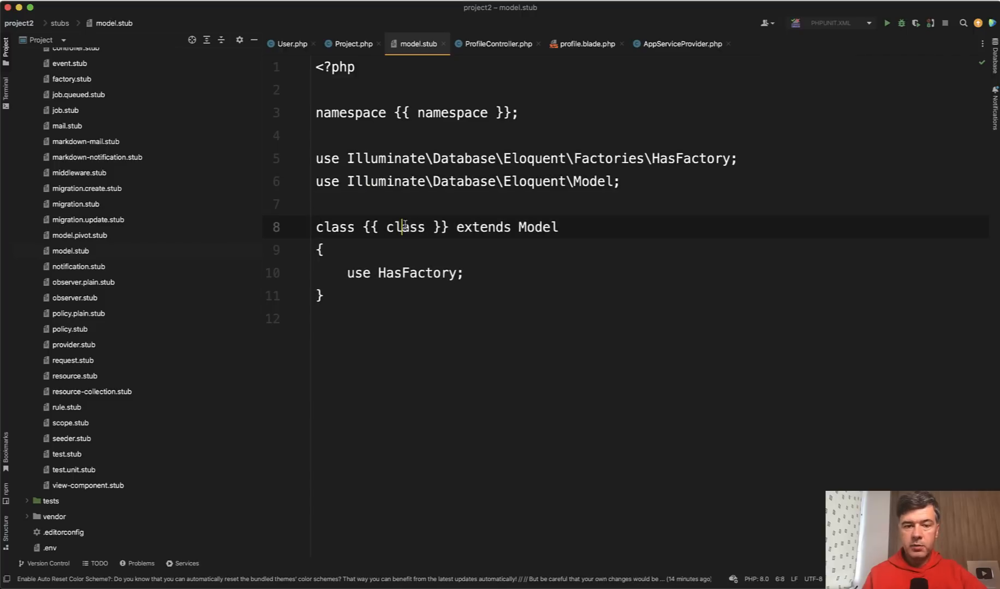
# Check model.stub's namespace placeholder, then read through controller.model.stub's resource methods.
pyautogui.doubleClick(451, 113)
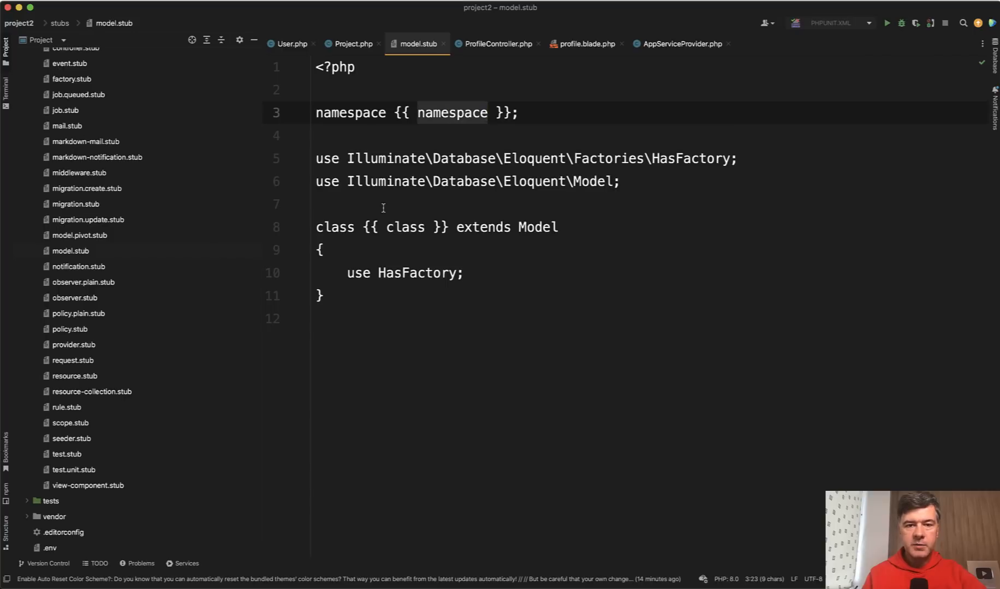
pyautogui.click(382, 204)
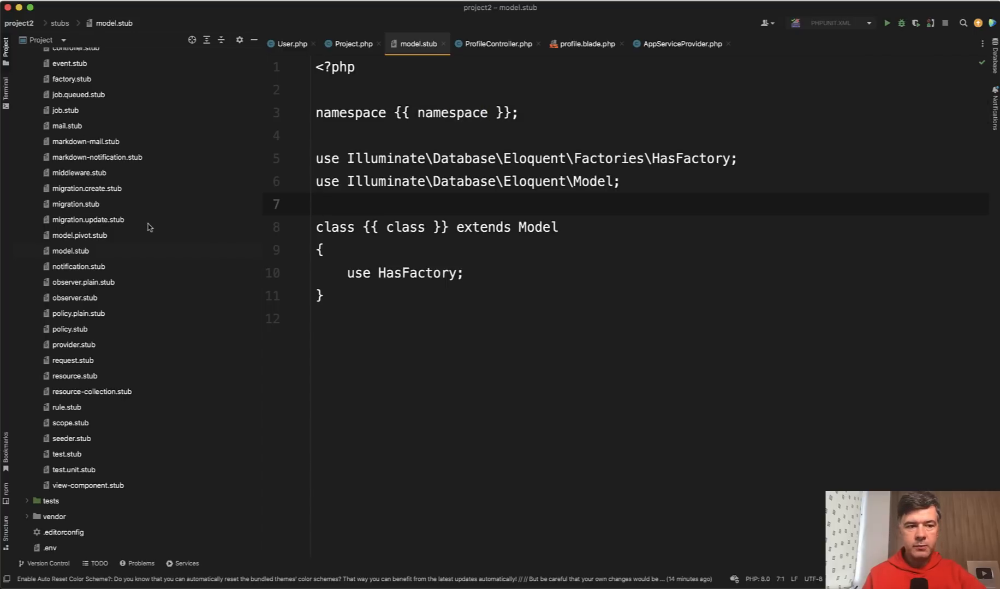
pyautogui.scroll(-3)
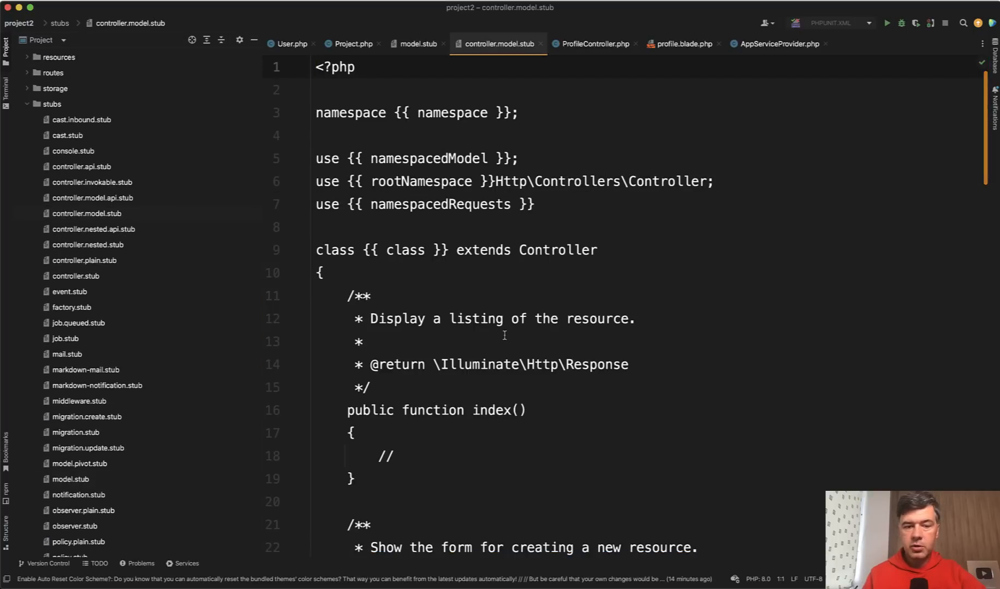
pyautogui.scroll(-3)
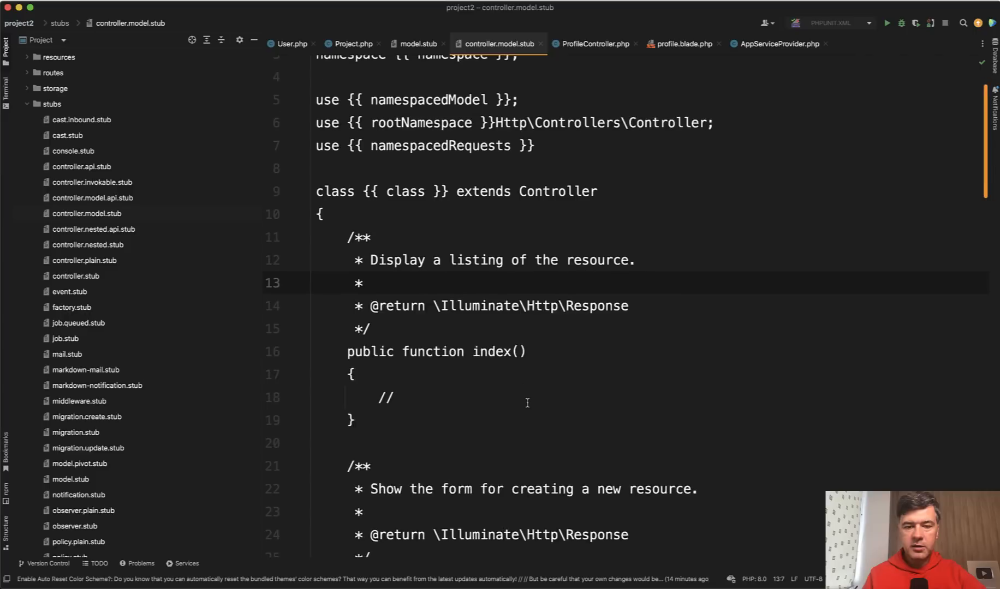
pyautogui.scroll(-3)
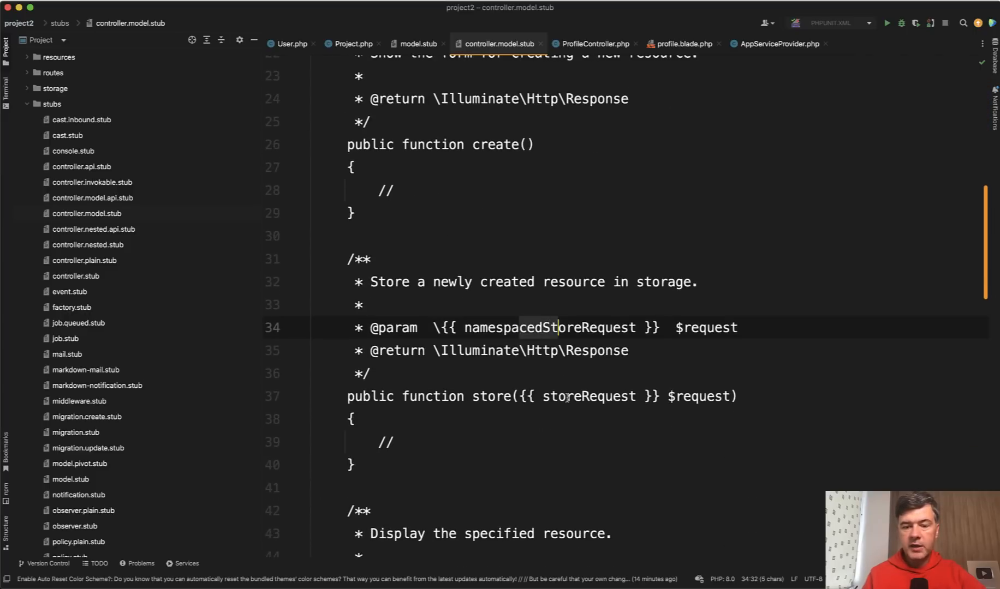
pyautogui.scroll(-3)
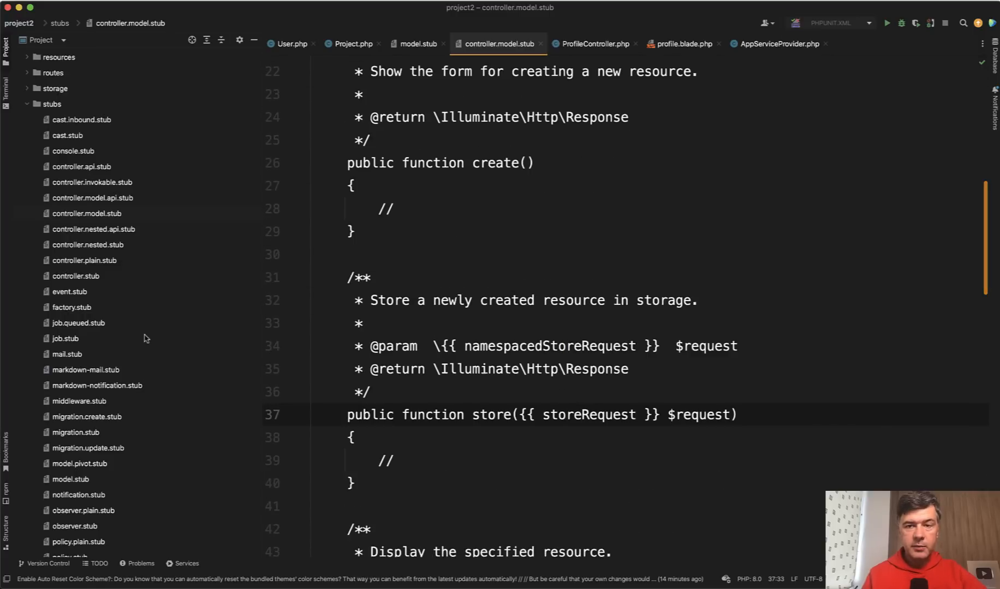
# Delete the 'use HasFactory;' line from model.stub's class body.
pyautogui.click(418, 43)
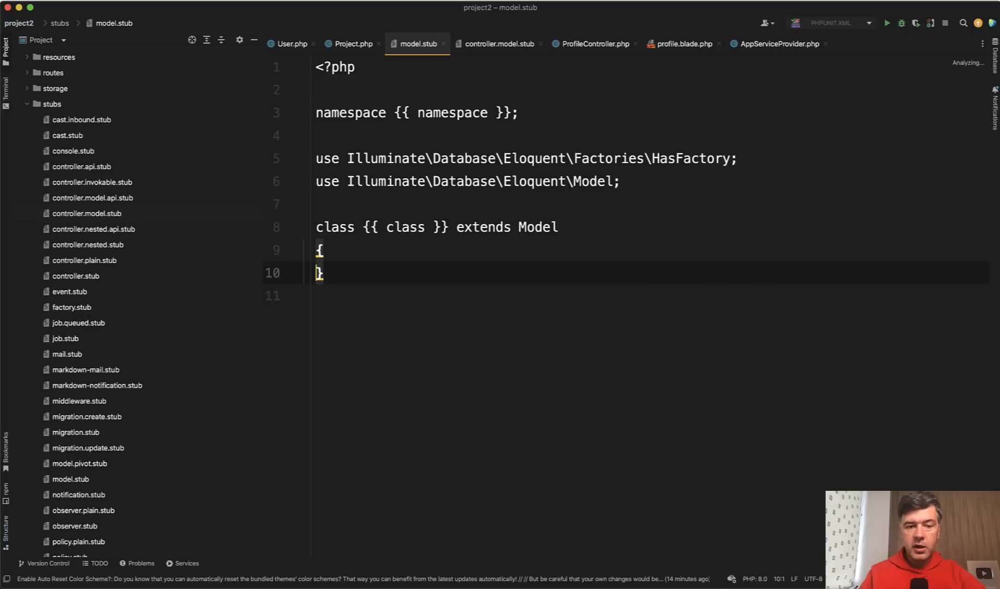
pyautogui.click(470, 158)
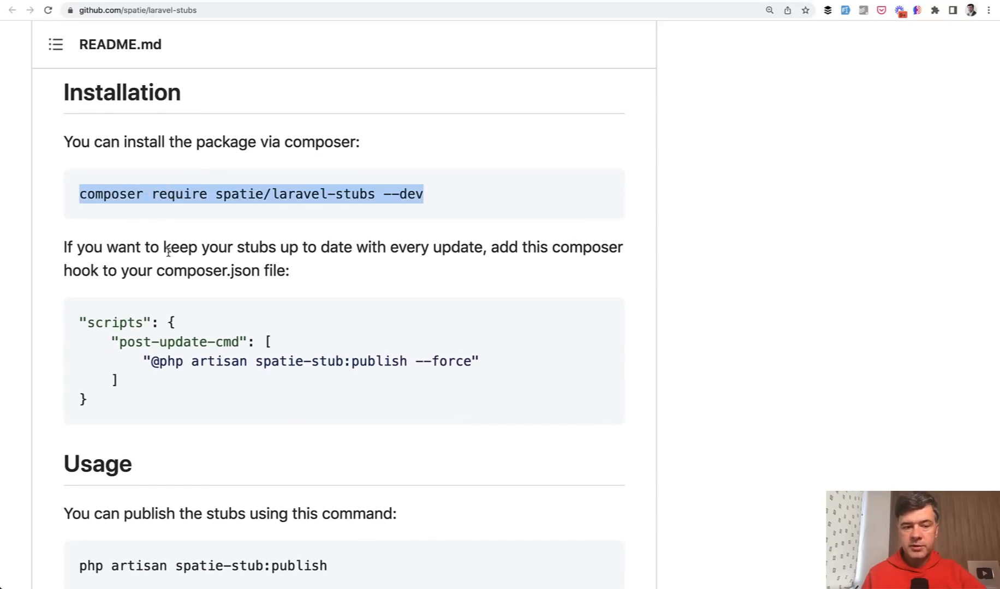
# Highlight the README note on migrations without down, then view the project's migration.stub.
pyautogui.scroll(-3)
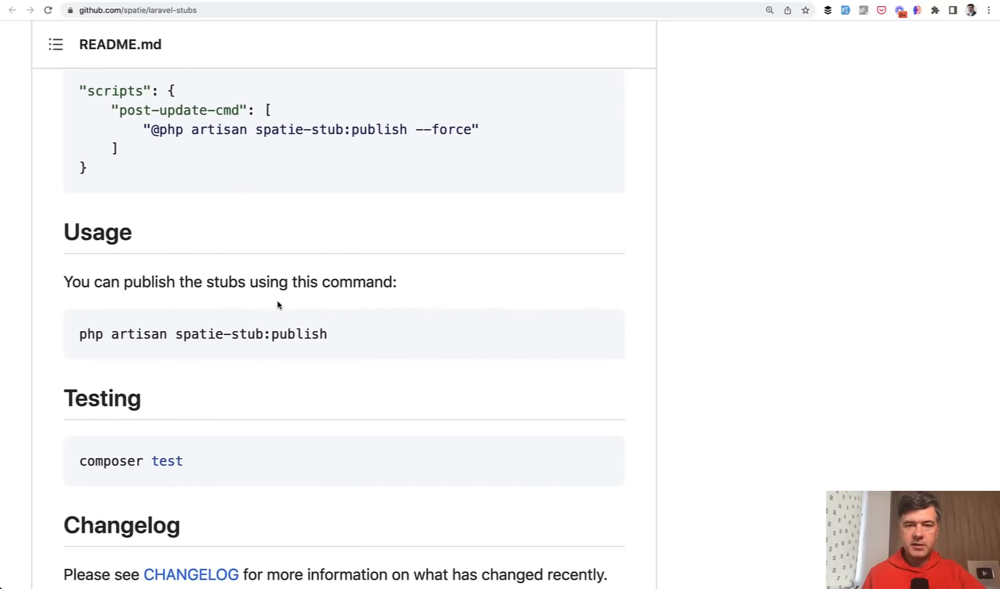
pyautogui.scroll(3)
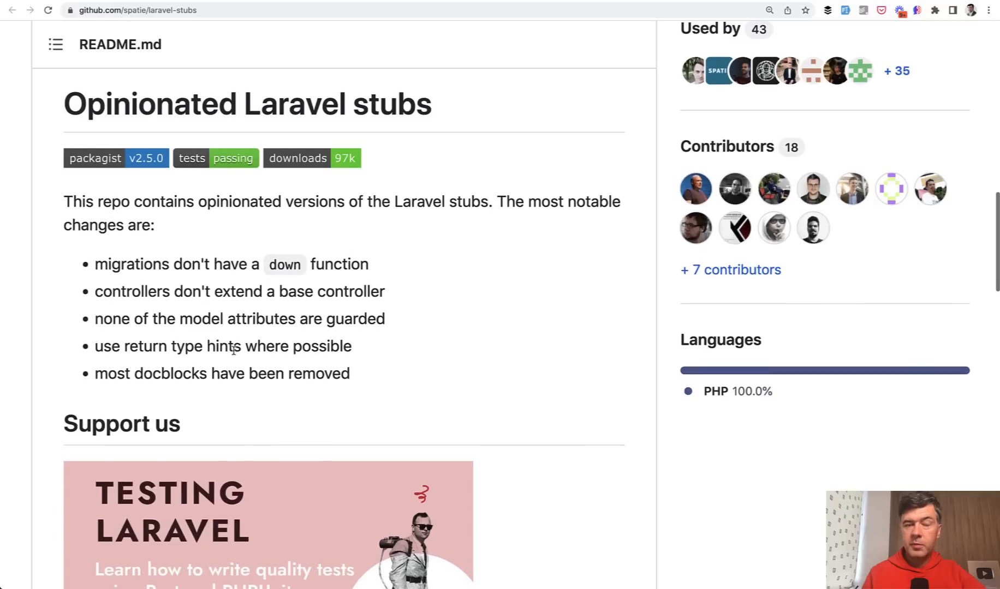
pyautogui.doubleClick(190, 264)
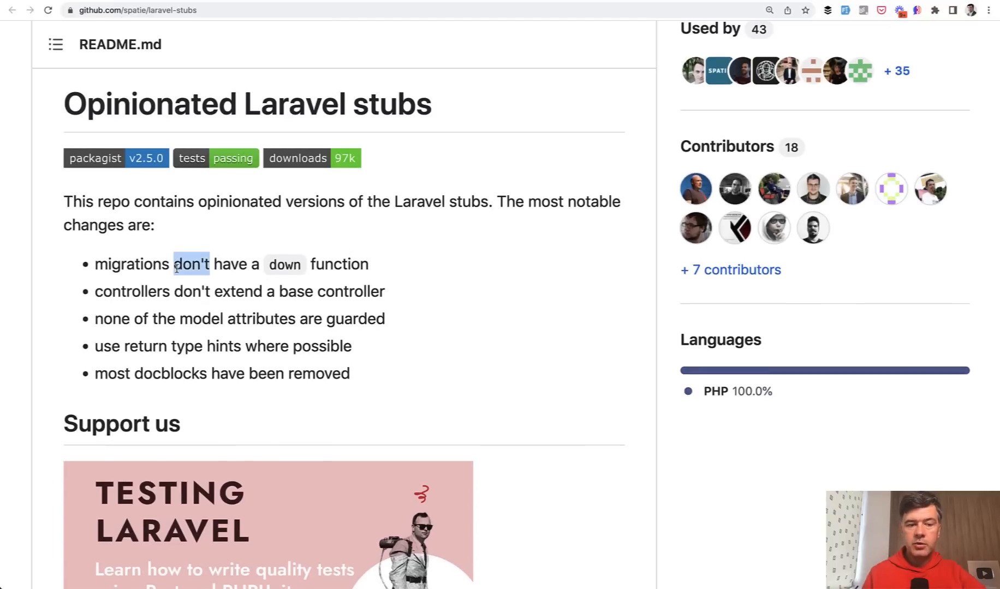
pyautogui.moveTo(192, 264); pyautogui.dragTo(368, 265)
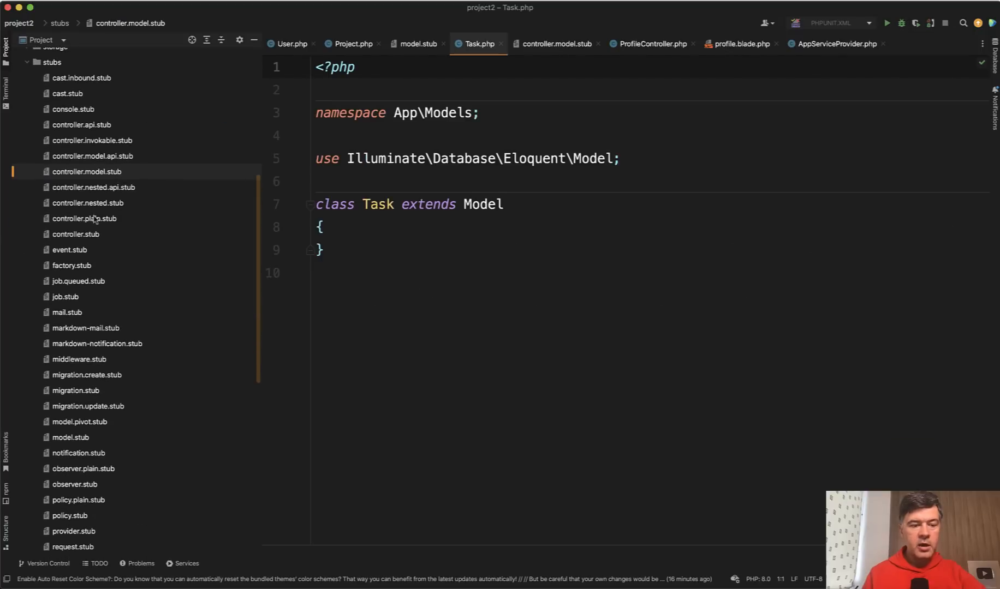
pyautogui.doubleClick(75, 390)
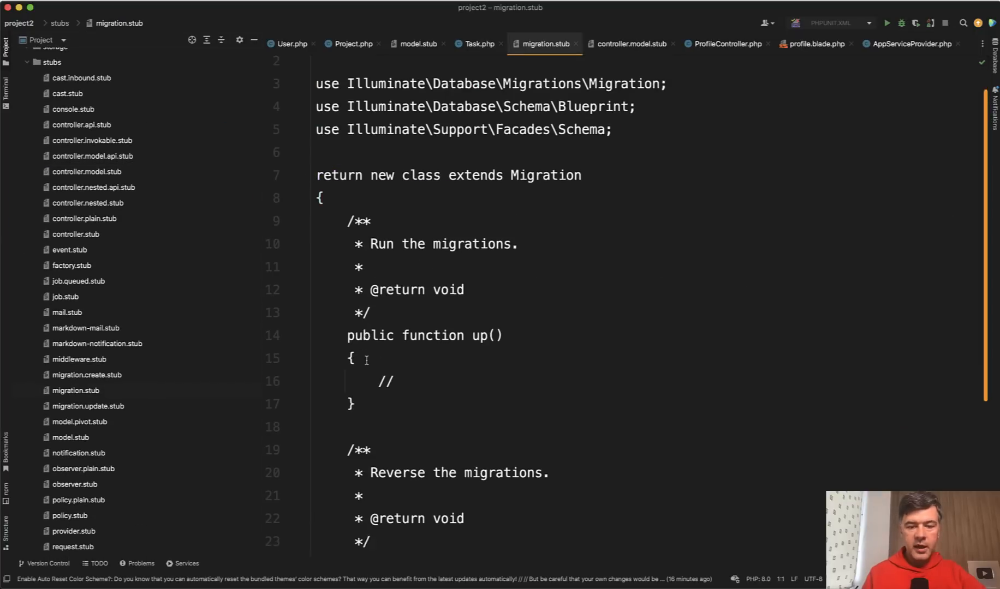
pyautogui.scroll(-3)
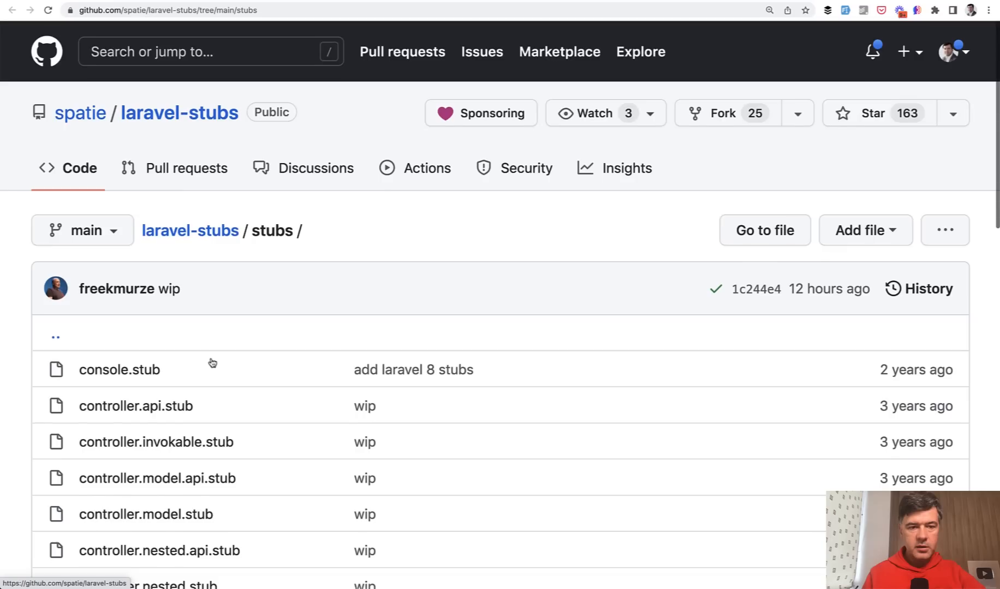
# Return to the laravel-stubs repository page and scroll to the README's notable changes list.
pyautogui.scroll(-3)
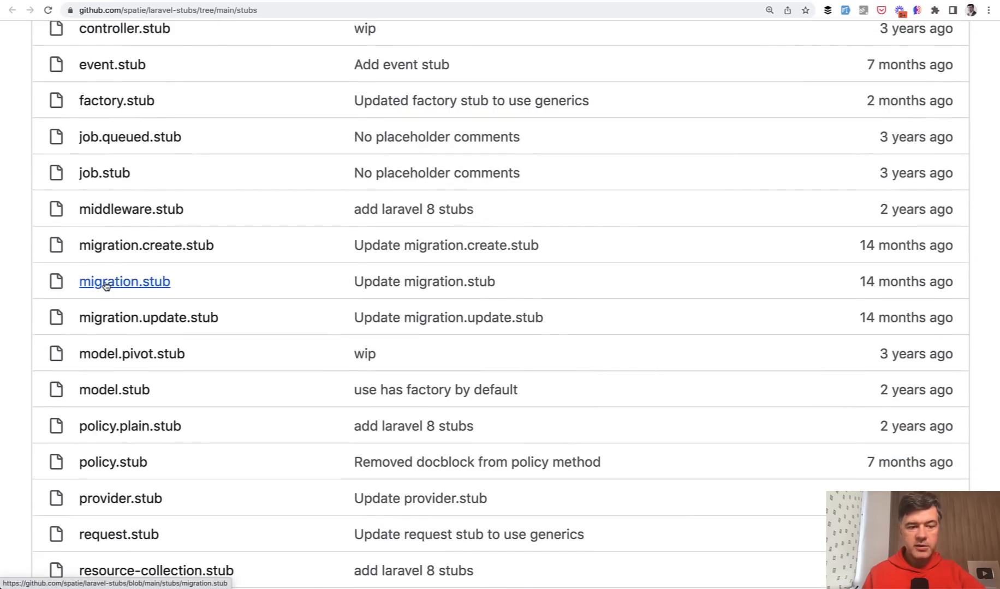
pyautogui.click(125, 281)
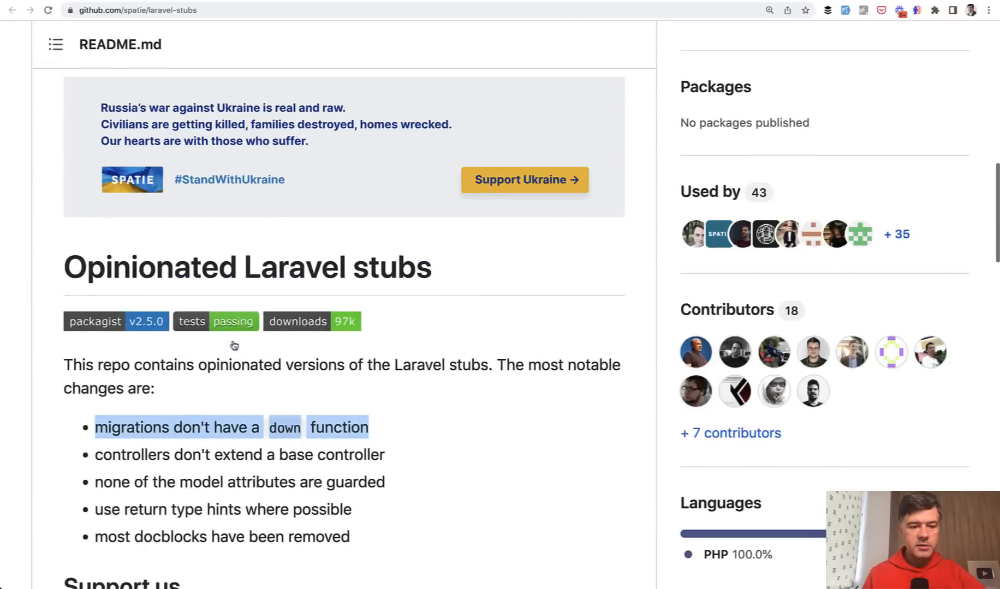
pyautogui.scroll(-3)
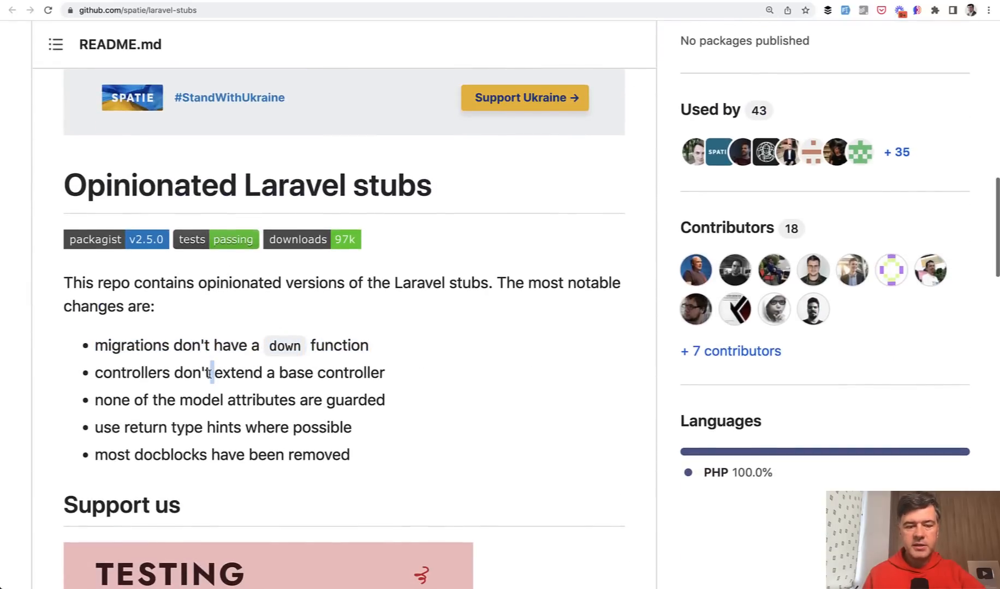
pyautogui.scroll(-3)
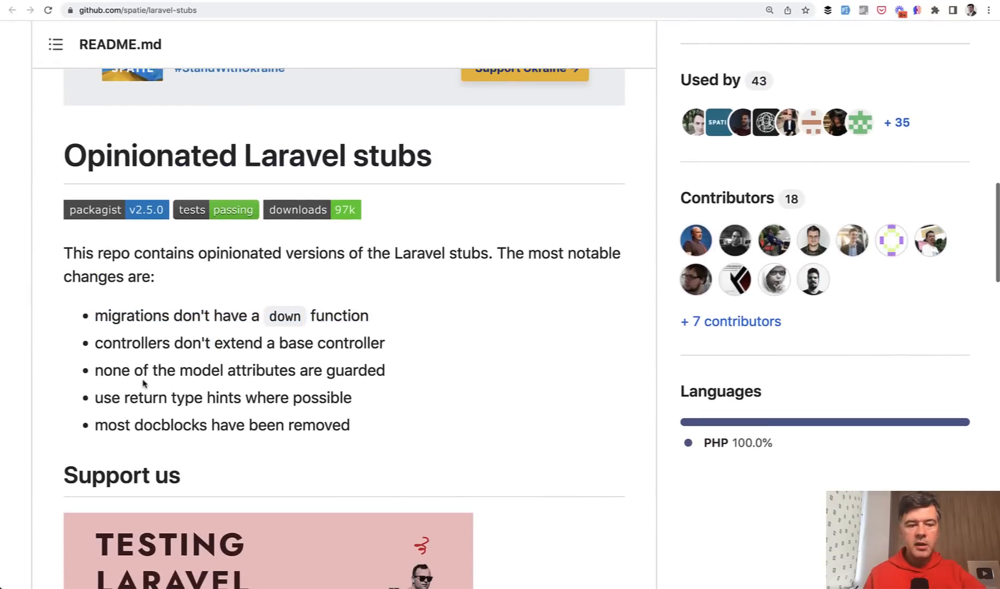
pyautogui.scroll(-3)
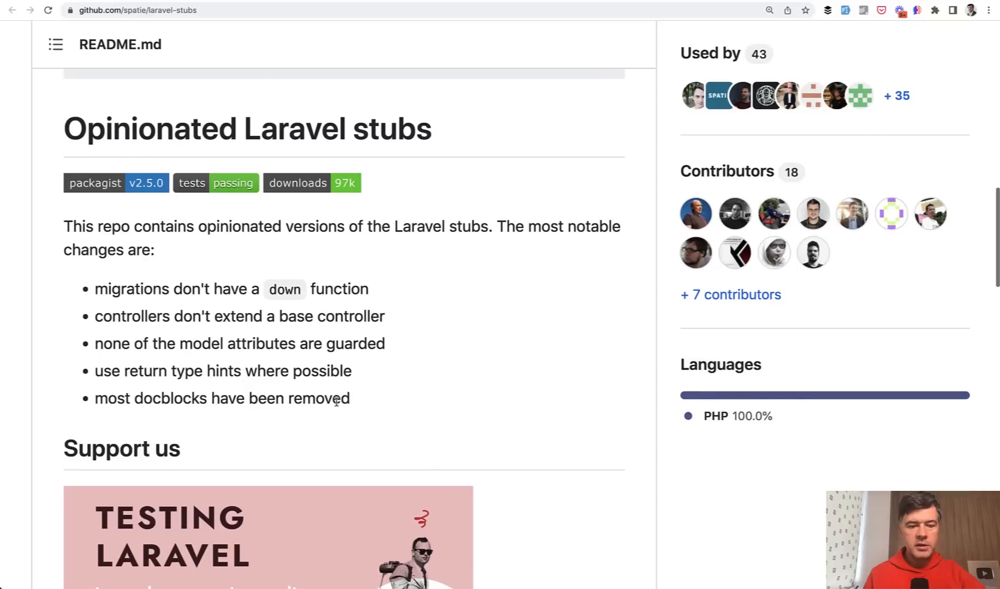
pyautogui.moveTo(161, 373)
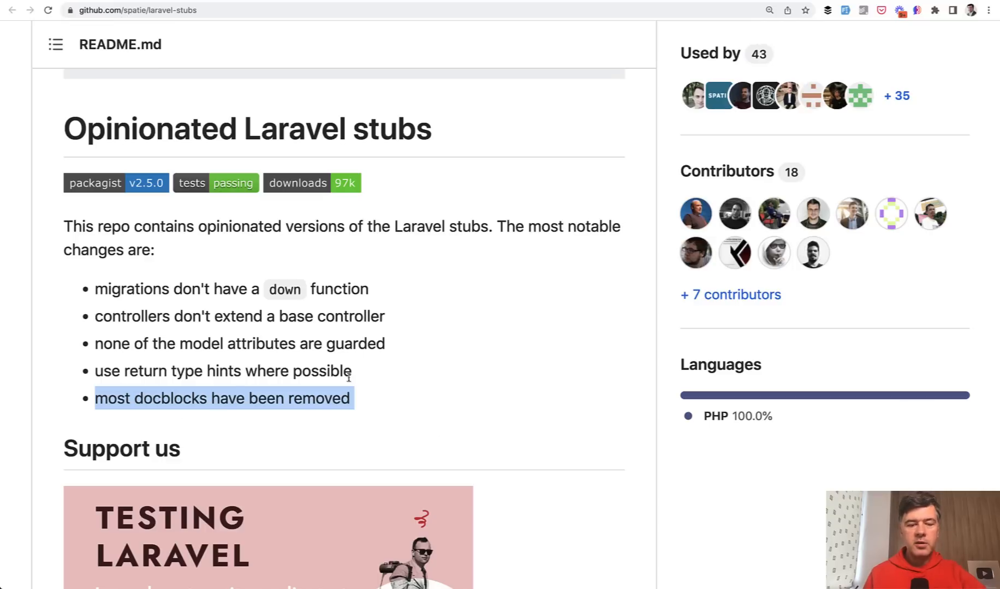
pyautogui.scroll(-3)
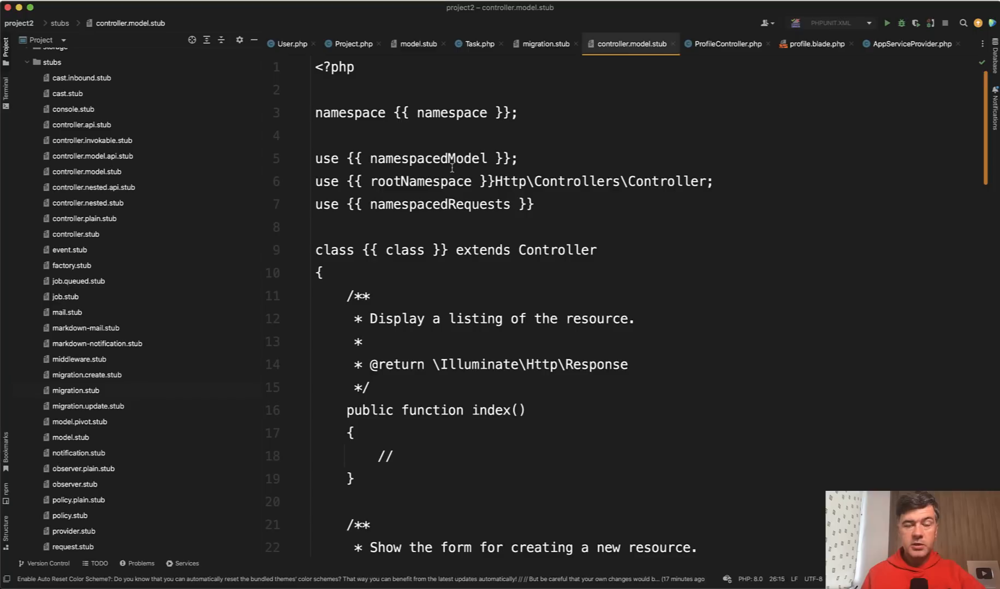
# Review the docblocked index and create methods and place the caret after index().
pyautogui.scroll(-3)
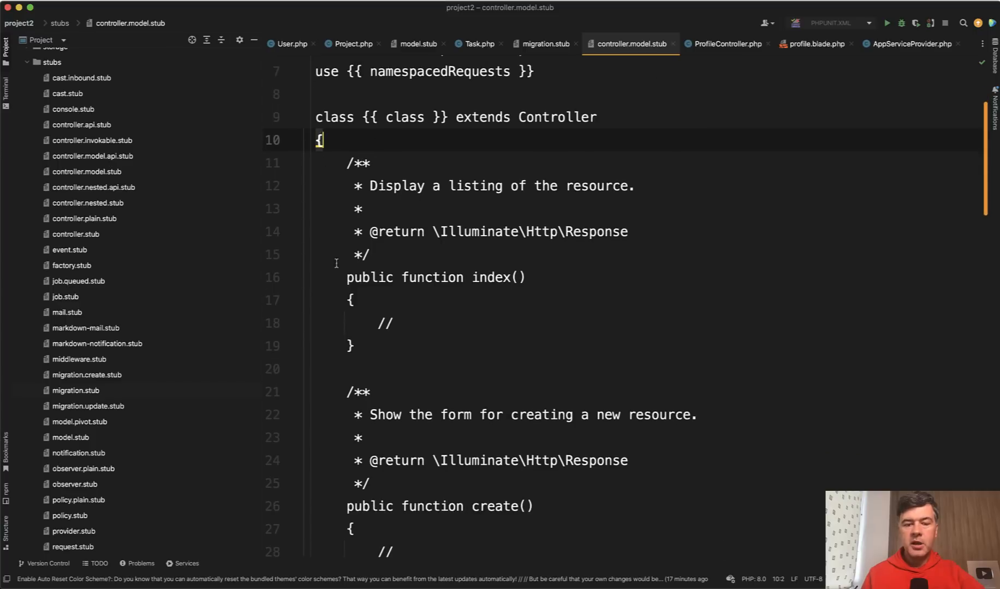
pyautogui.moveTo(486, 319)
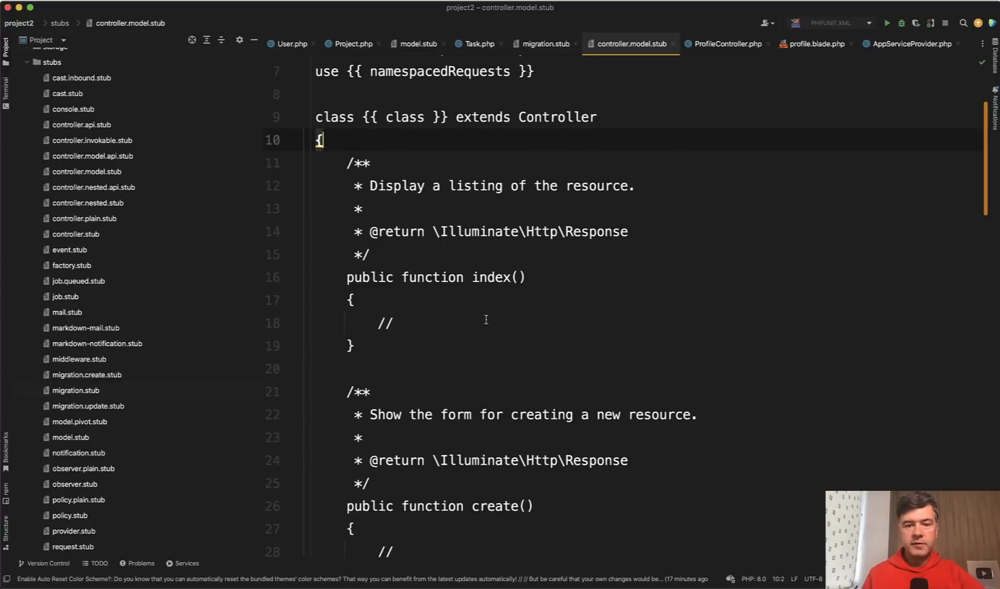
pyautogui.scroll(-3)
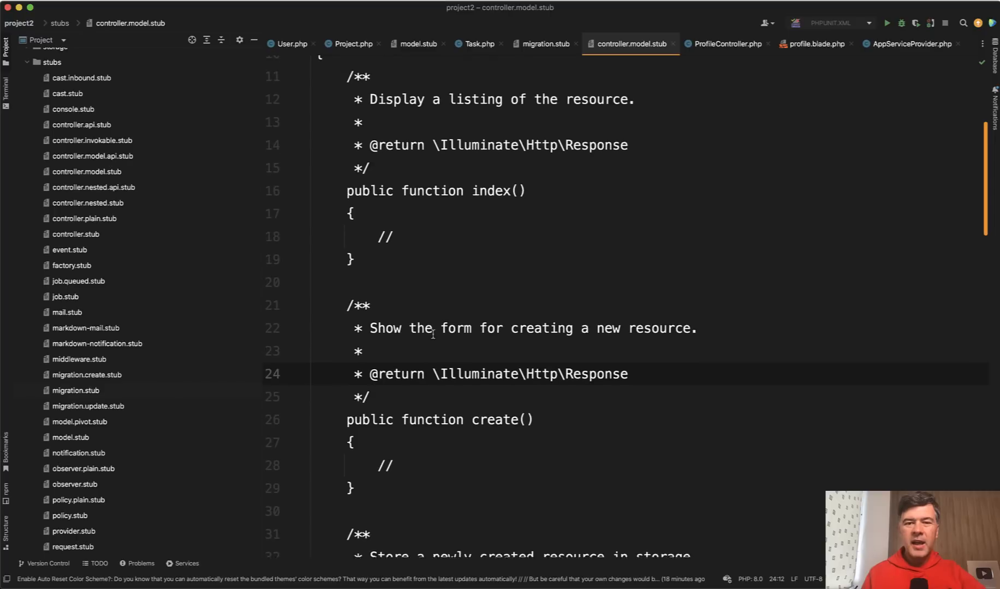
pyautogui.scroll(3)
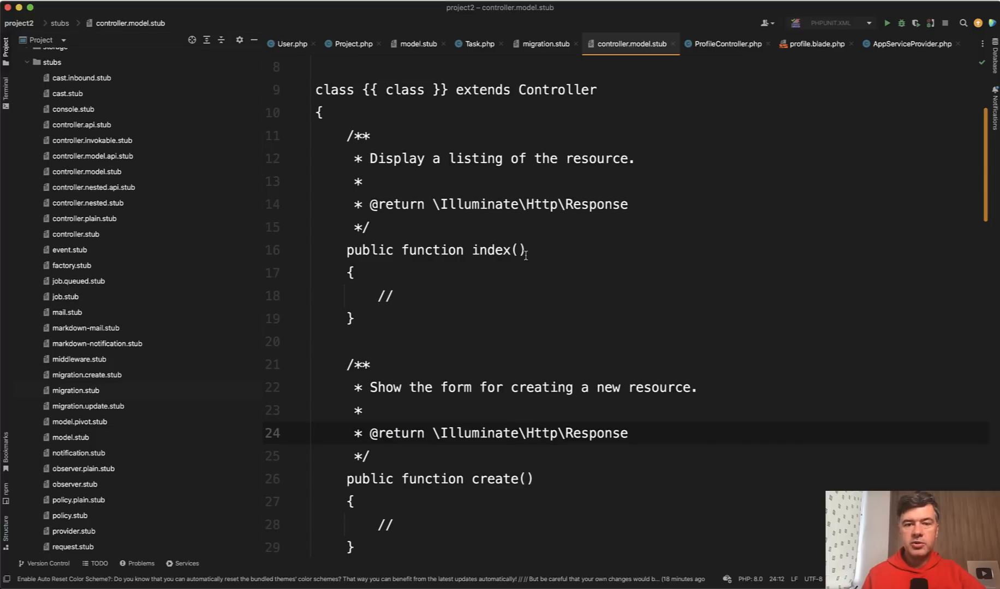
pyautogui.doubleClick(490, 250)
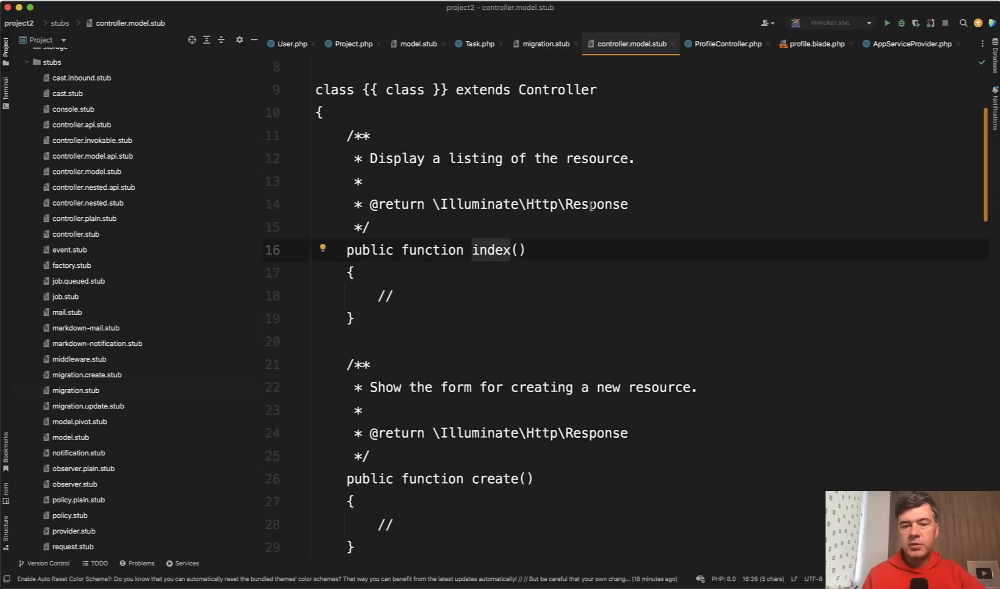
pyautogui.doubleClick(596, 204)
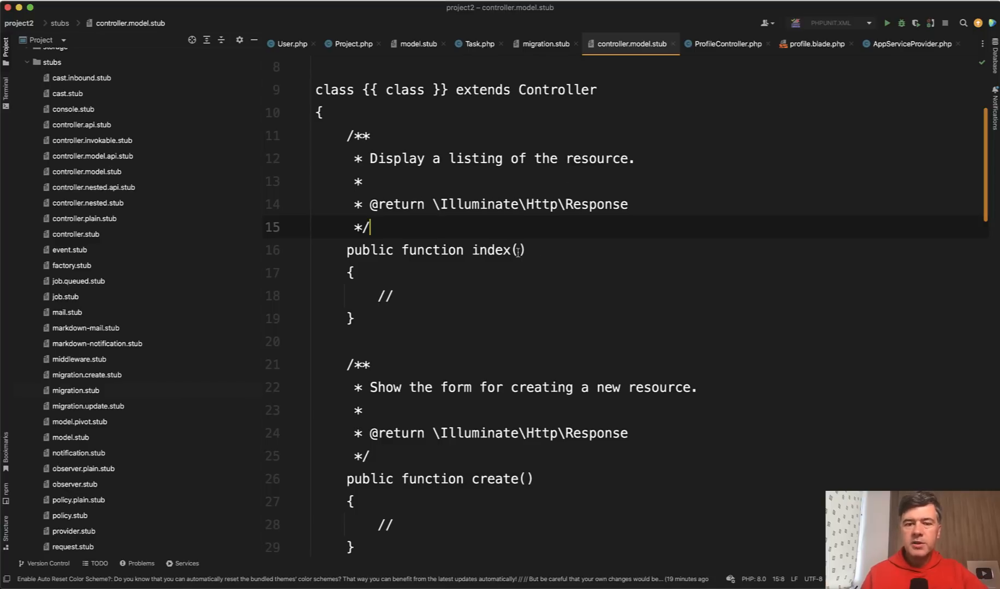
# Add a ': View' return type to the index method in controller.model.stub.
pyautogui.write(':')
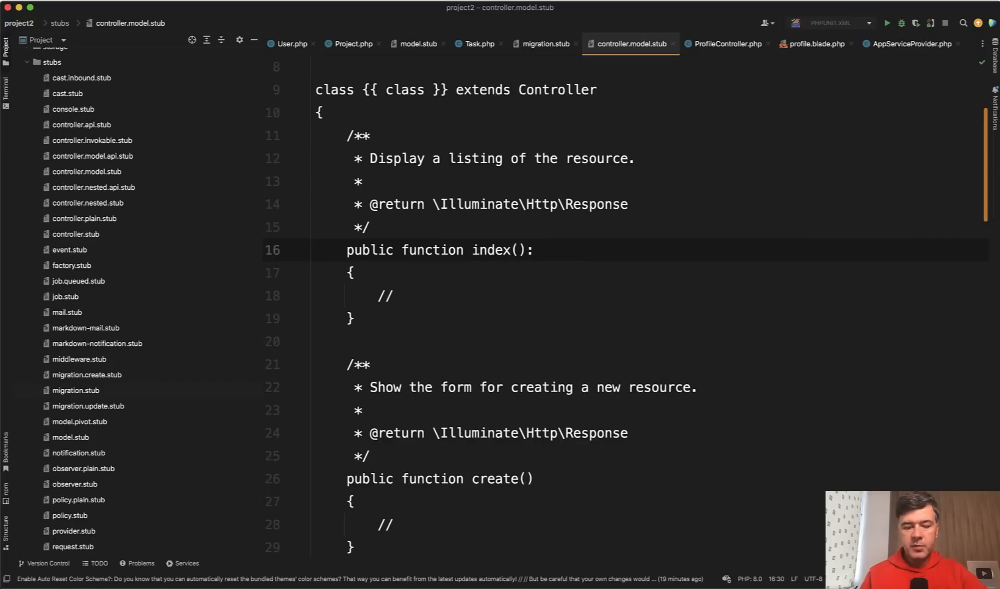
pyautogui.write(': View')
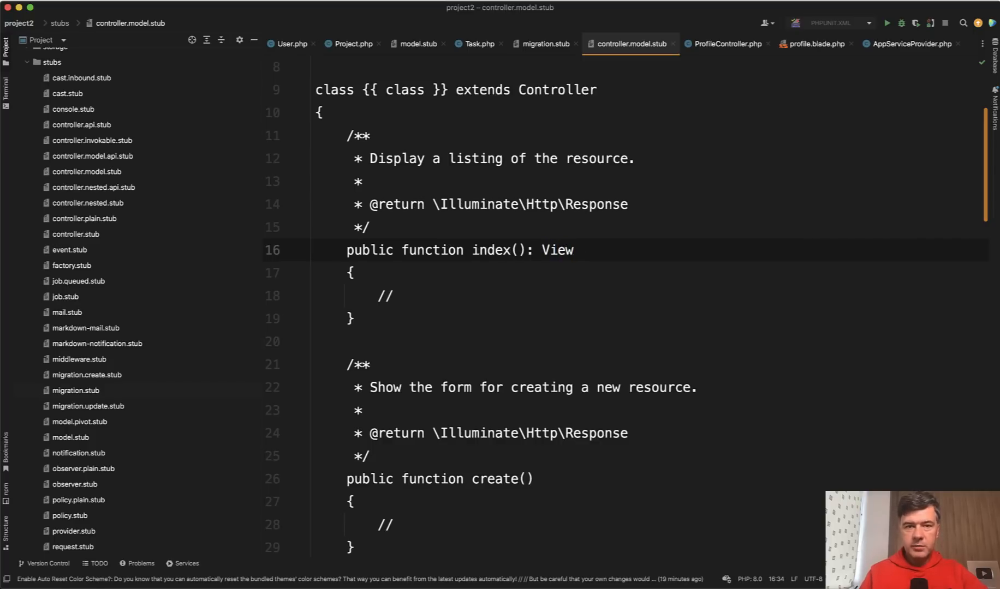
pyautogui.click(573, 249)
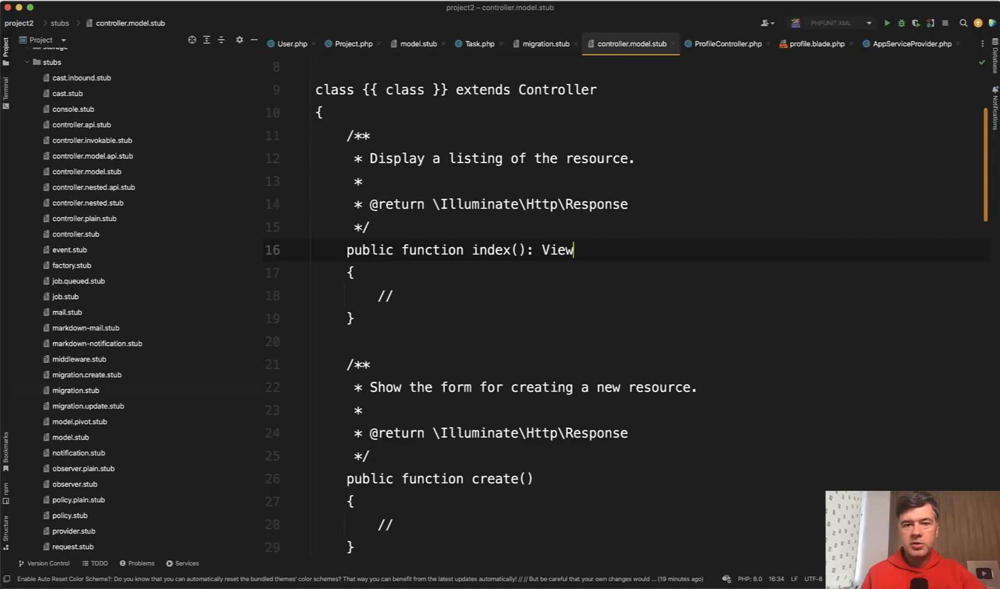
pyautogui.press('Backspace')
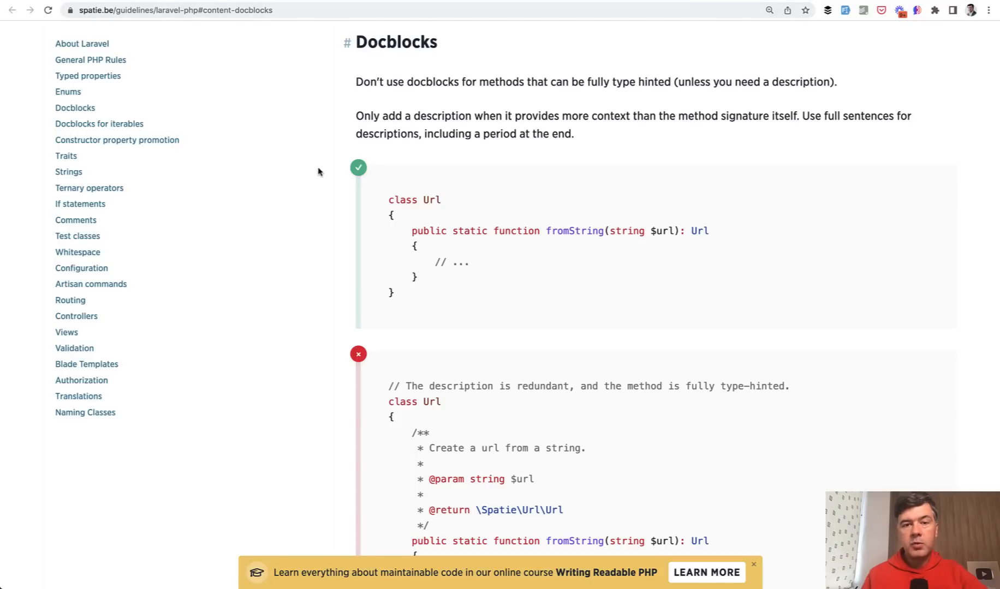
pyautogui.moveTo(564, 95)
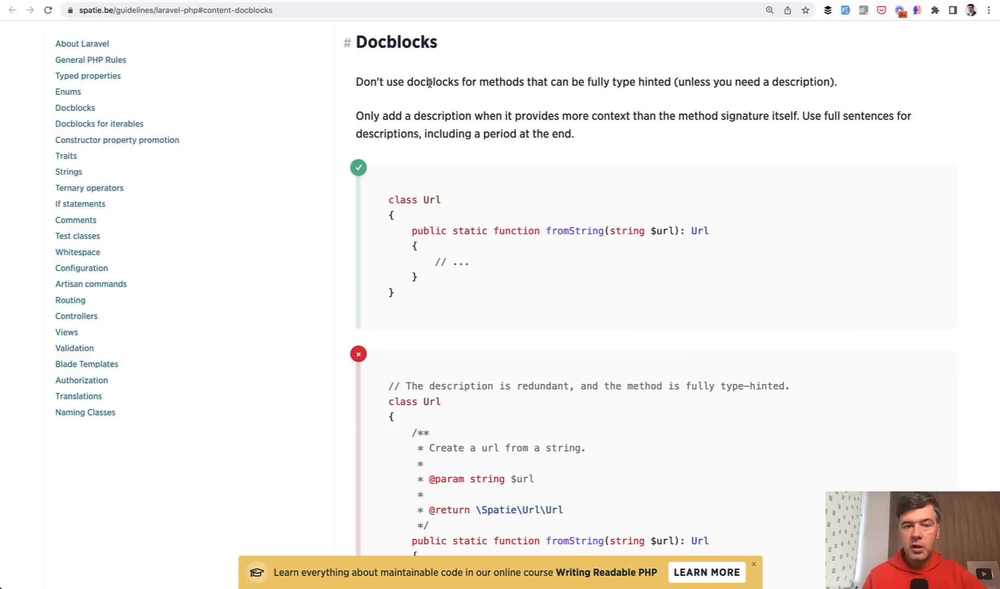
pyautogui.moveTo(642, 82)
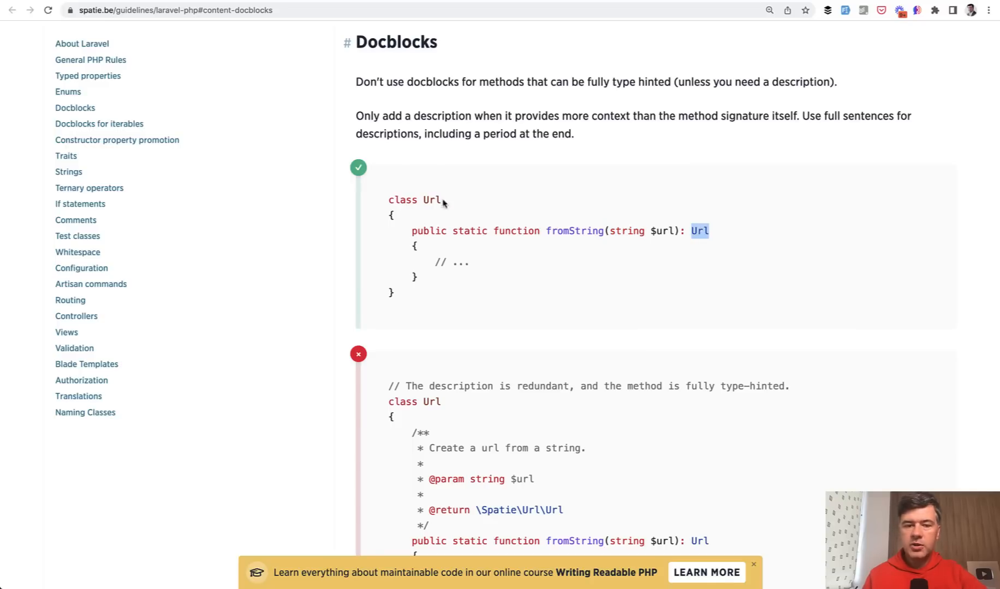
# Read Spatie's docblock guidelines, highlighting the redundant description and Url return type examples.
pyautogui.scroll(-3)
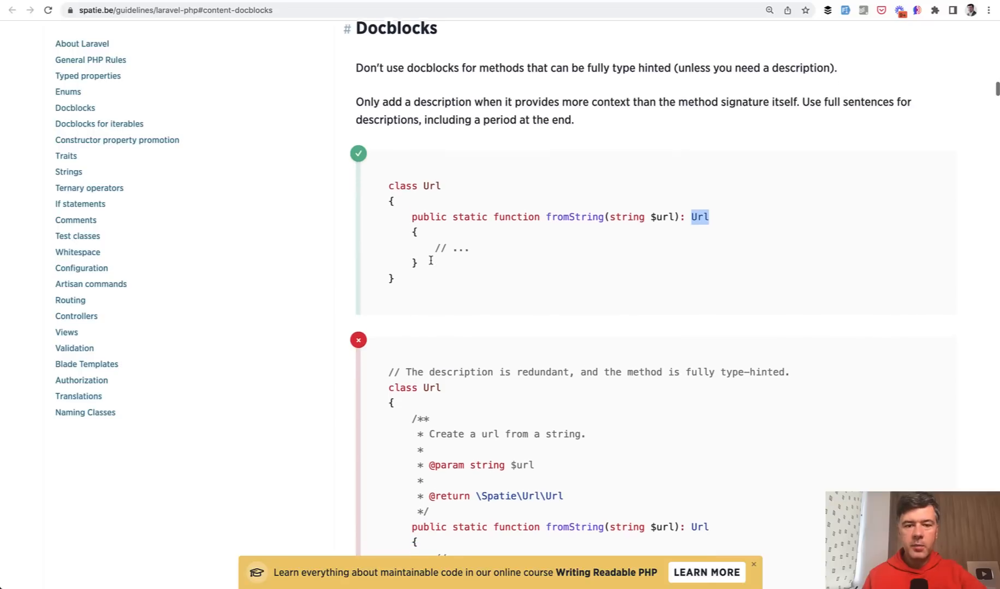
pyautogui.scroll(-3)
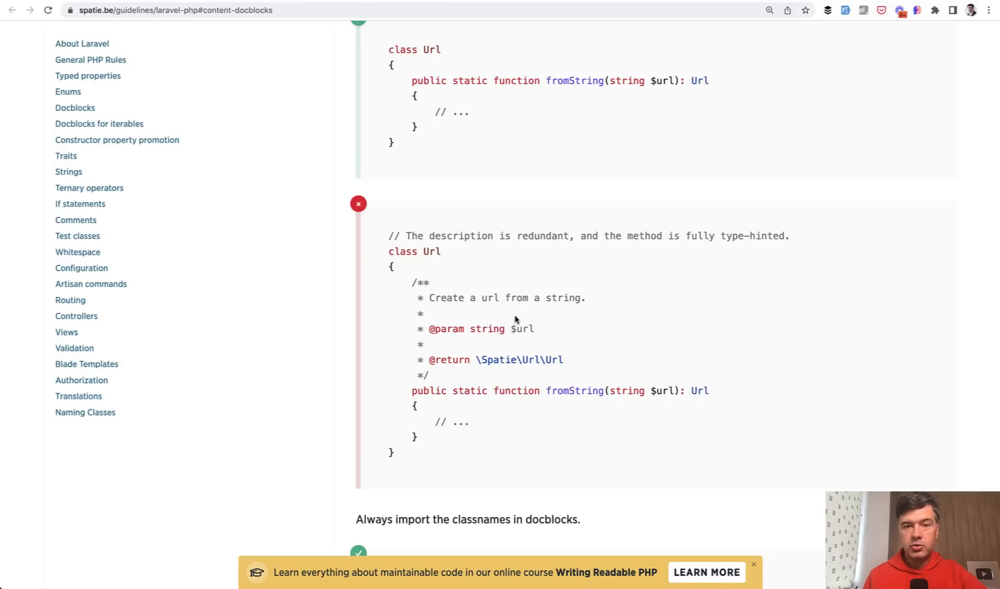
pyautogui.moveTo(500, 325)
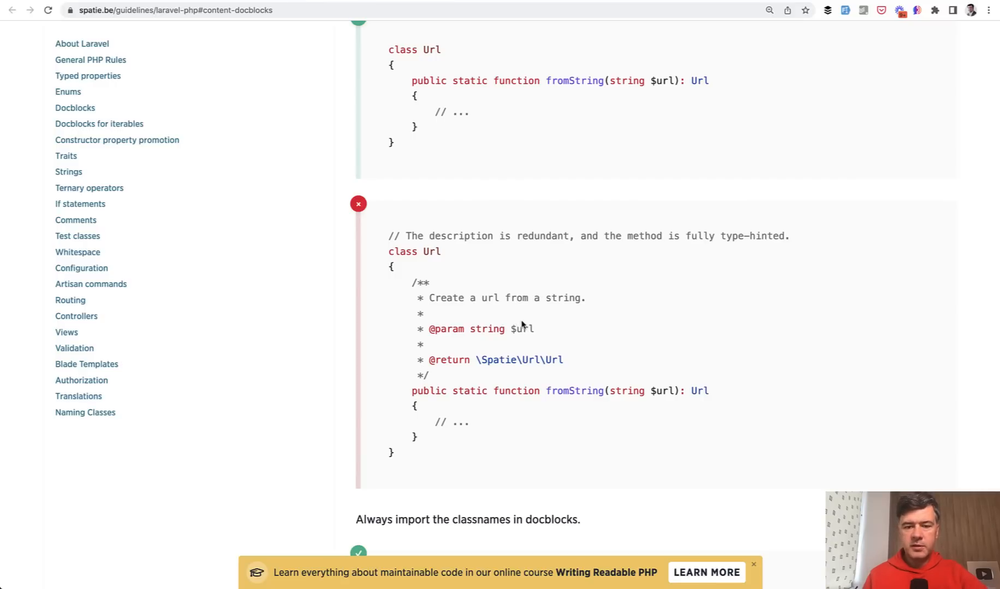
pyautogui.moveTo(451, 298); pyautogui.dragTo(545, 298)
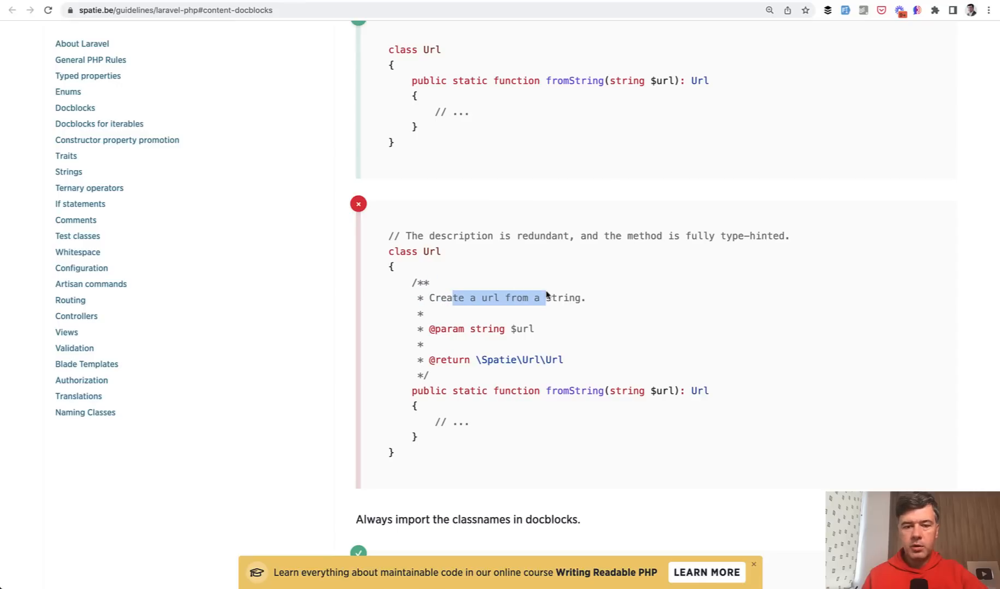
pyautogui.doubleClick(573, 390)
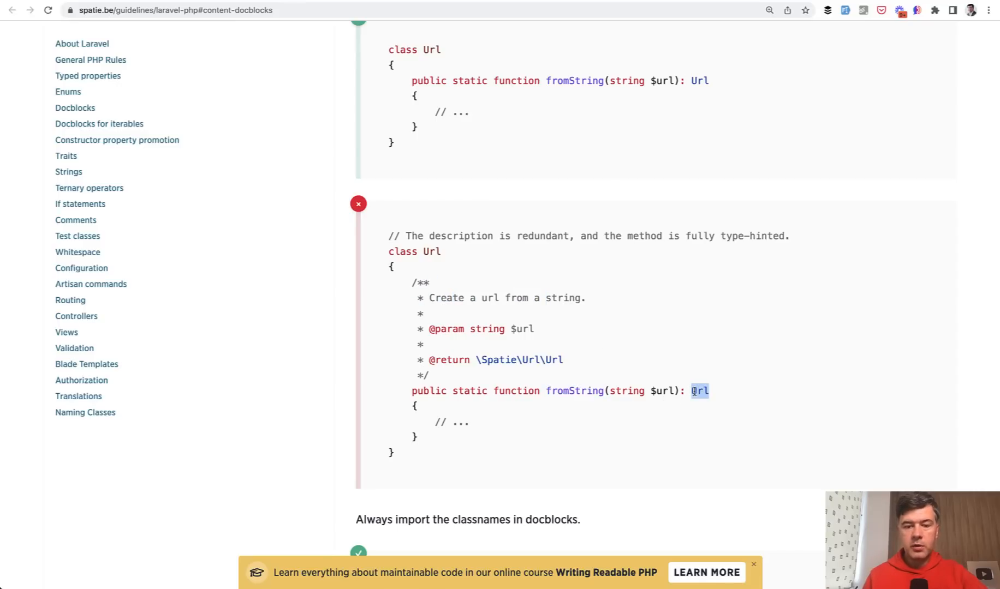
pyautogui.scroll(-3)
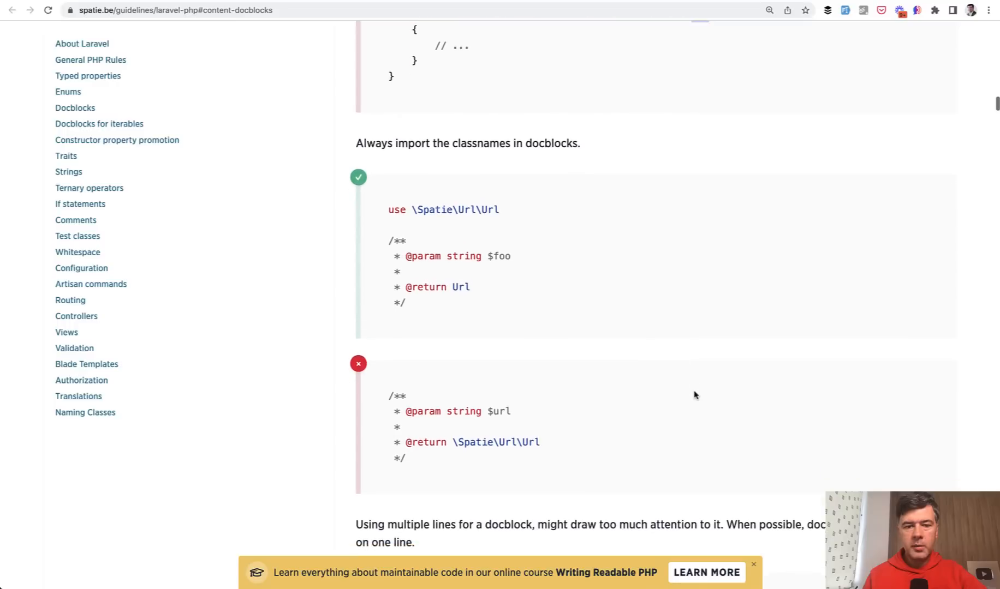
pyautogui.scroll(-3)
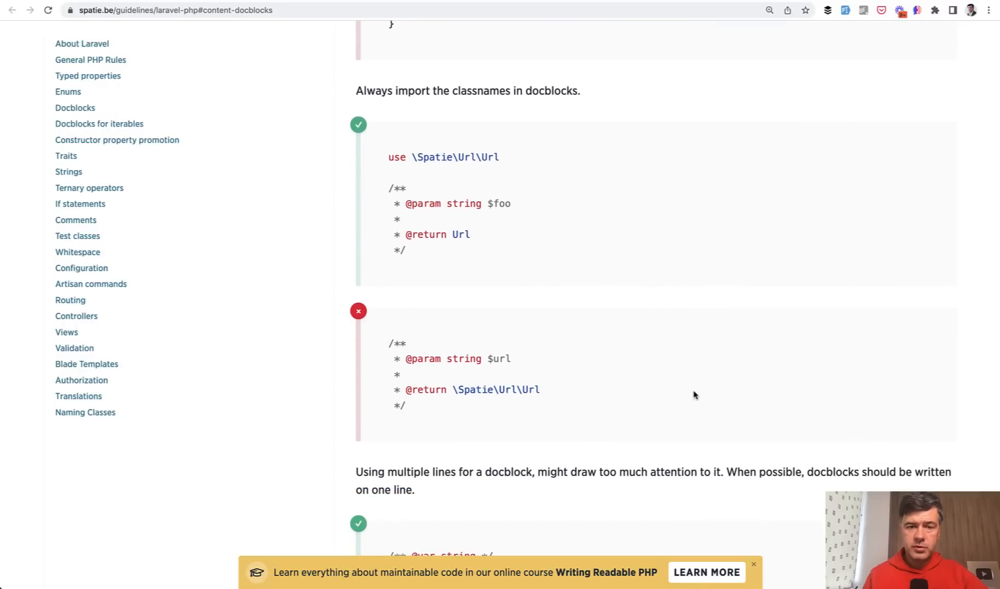
pyautogui.scroll(-3)
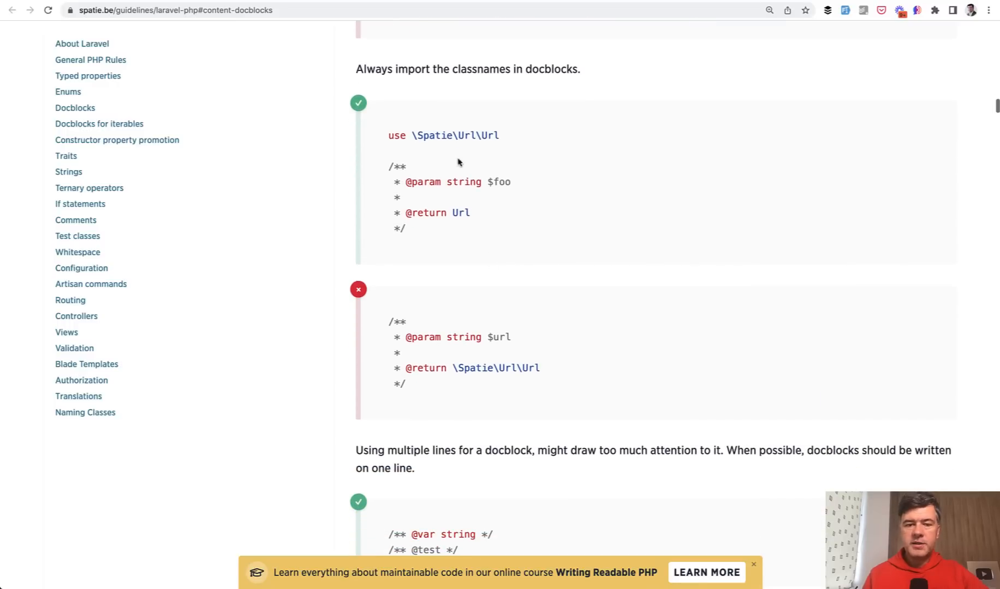
pyautogui.scroll(-3)
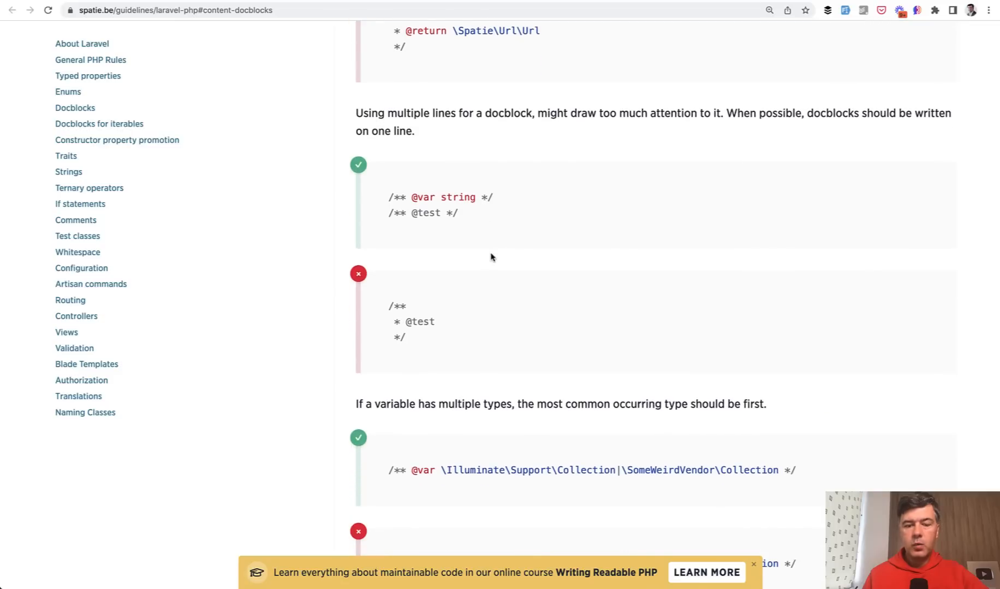
pyautogui.scroll(-3)
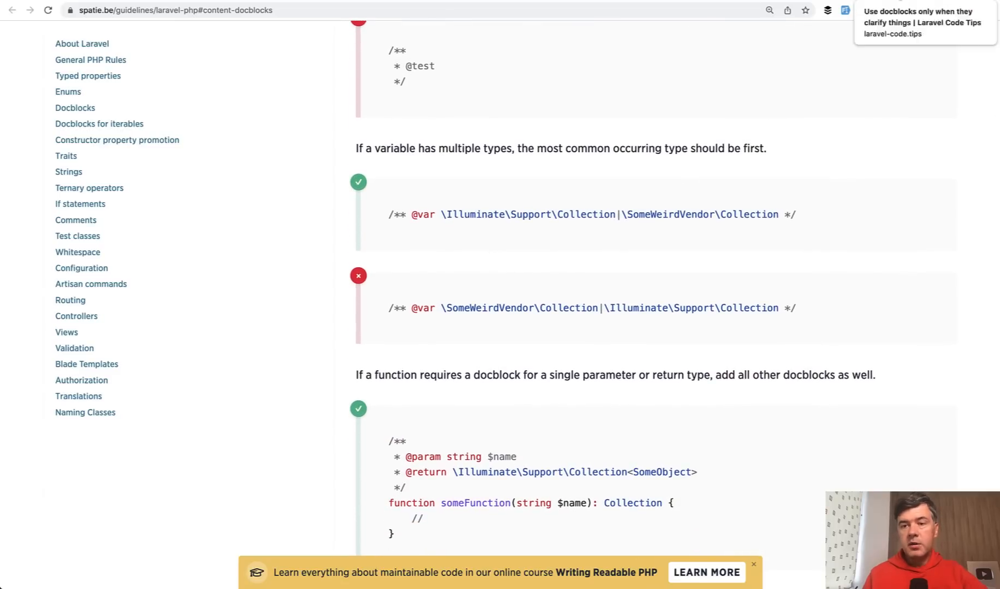
# Read the laravel-code.tips article 'Use docblocks only when they clarify things' and its examples.
pyautogui.click(925, 23)
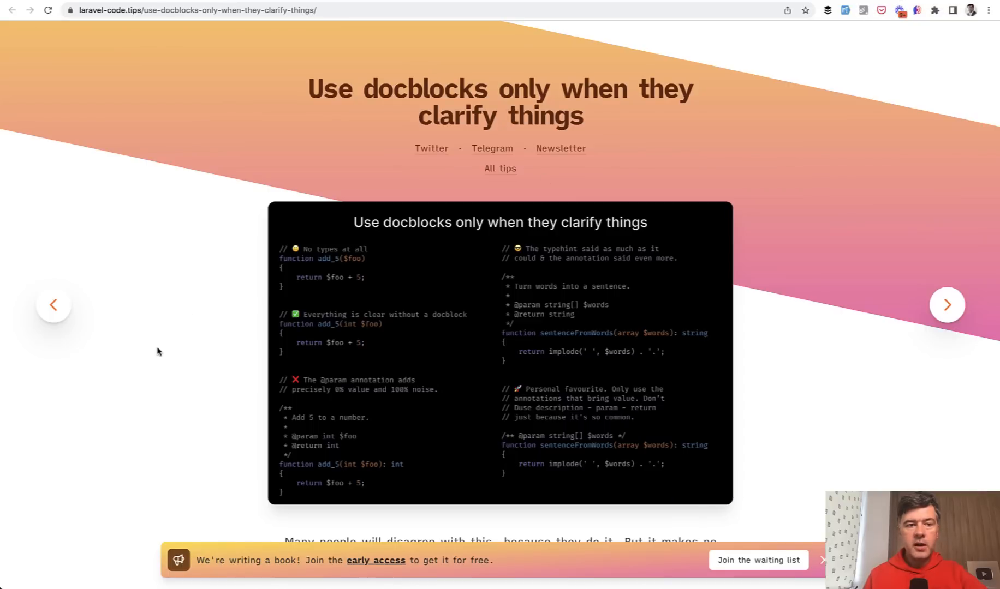
pyautogui.scroll(-3)
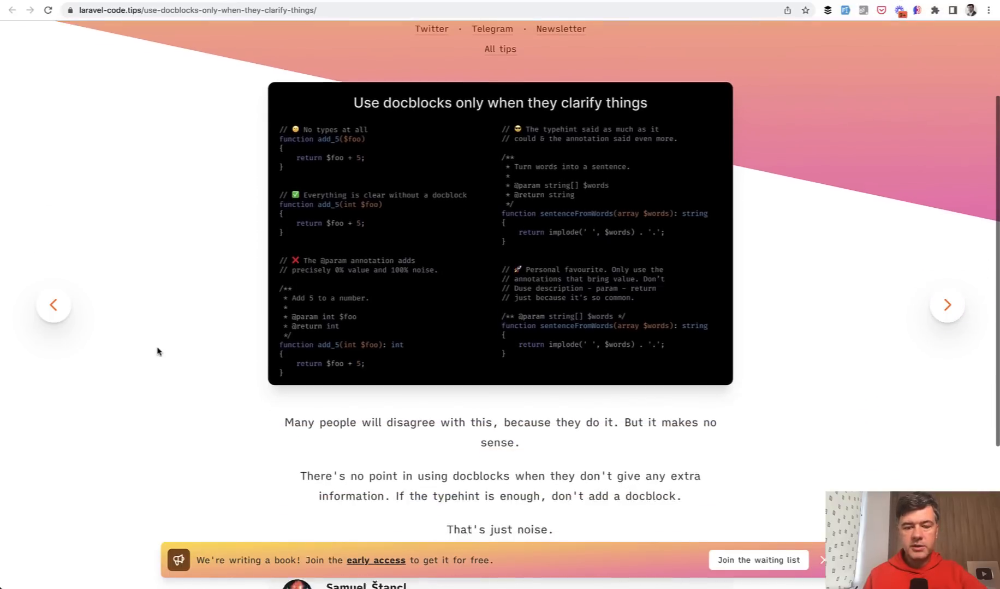
pyautogui.scroll(-3)
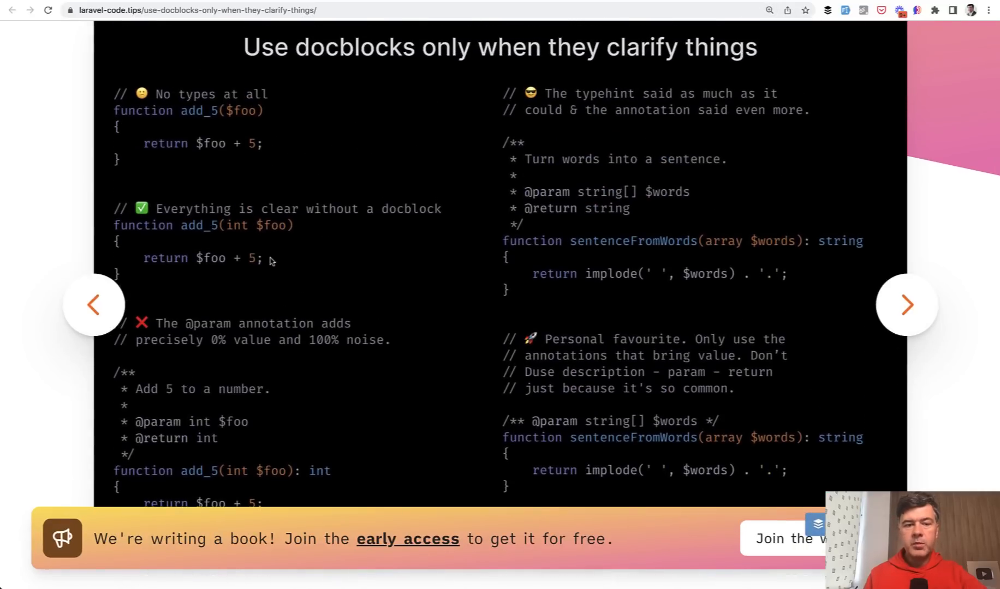
pyautogui.scroll(-3)
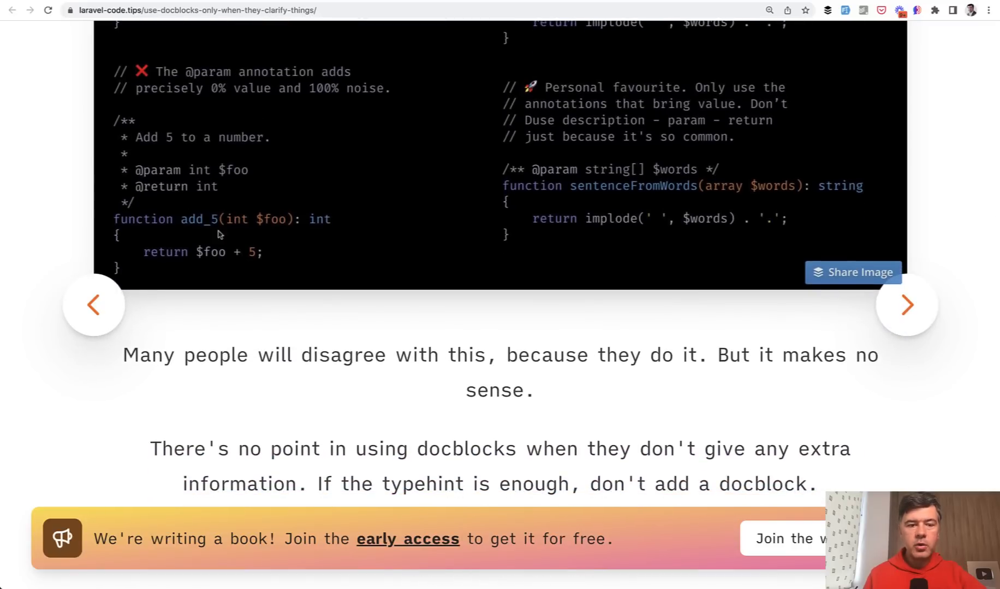
pyautogui.scroll(-3)
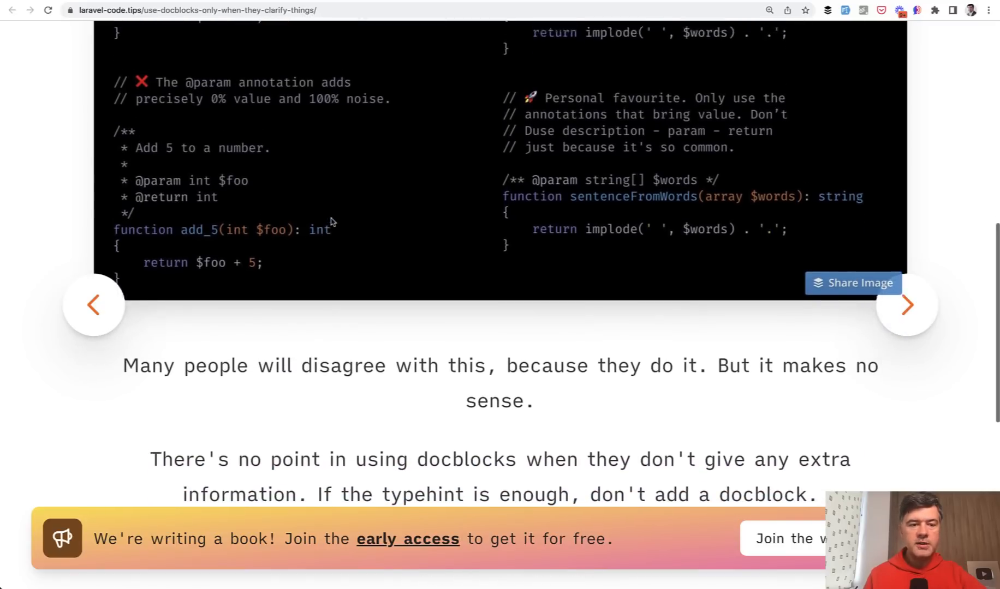
pyautogui.scroll(-3)
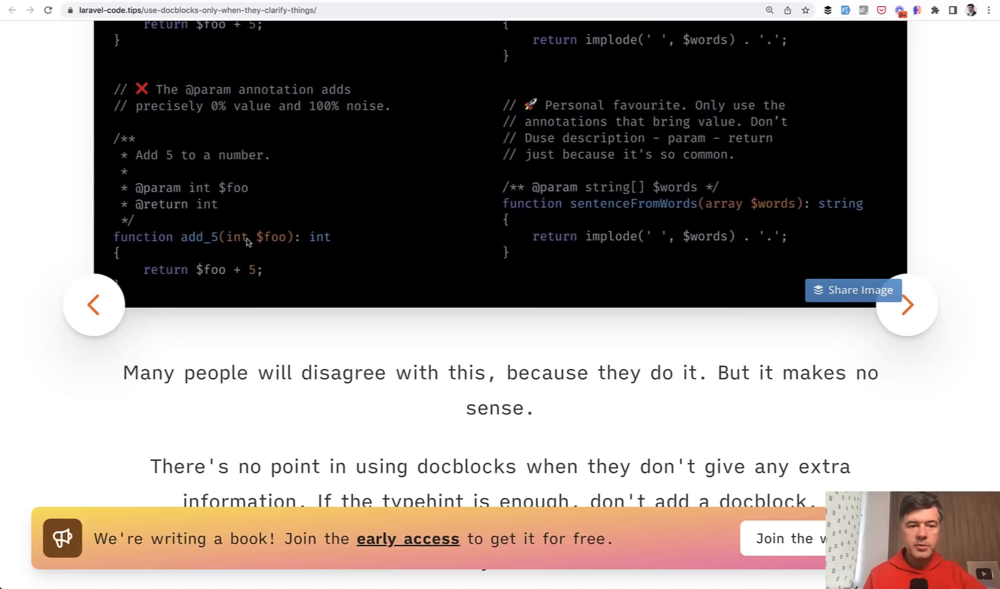
pyautogui.scroll(-3)
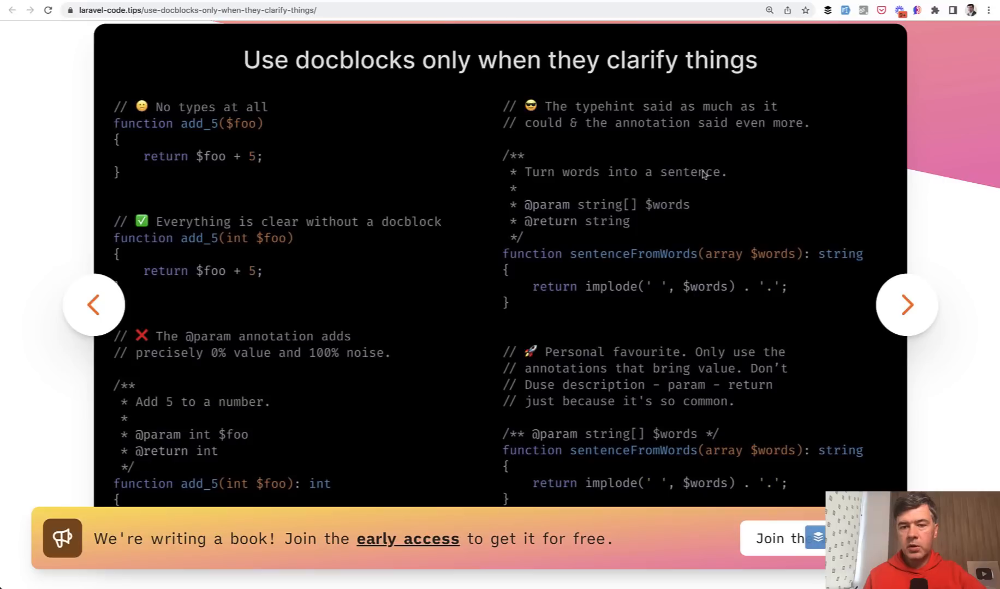
pyautogui.moveTo(577, 230)
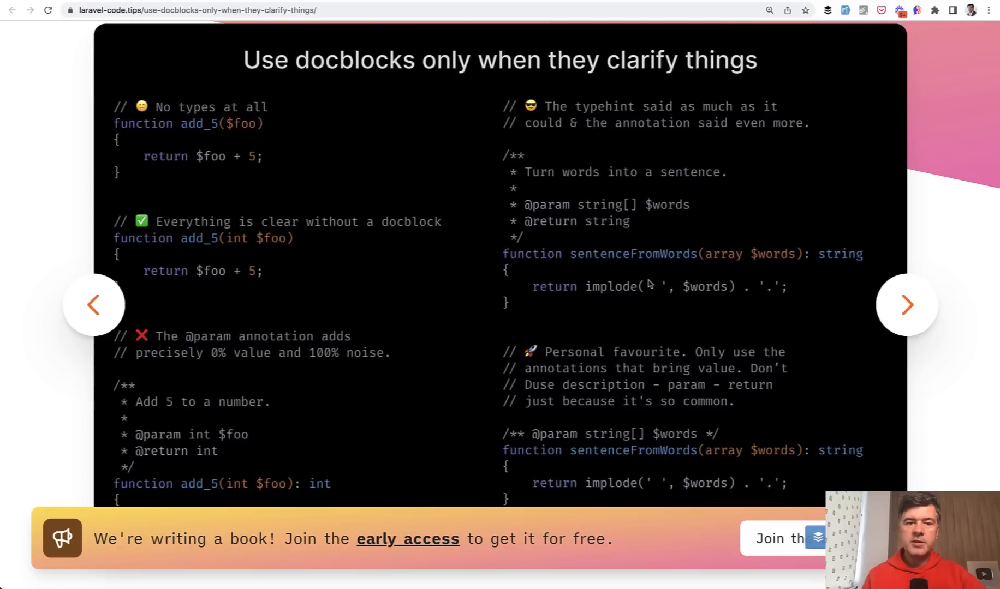
pyautogui.scroll(-3)
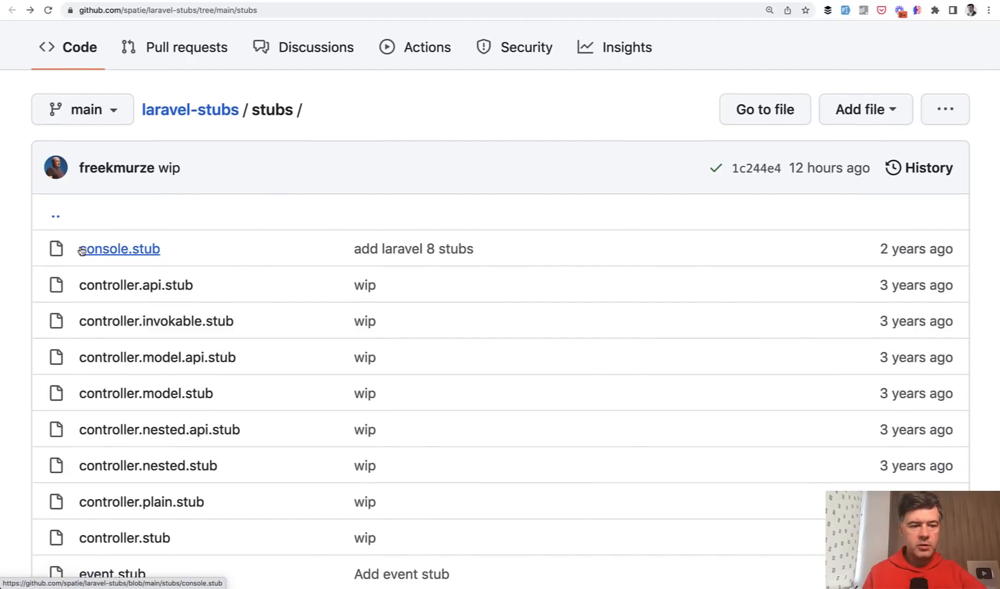
# Open Spatie's console.stub on GitHub and scroll through its contents.
pyautogui.click(120, 249)
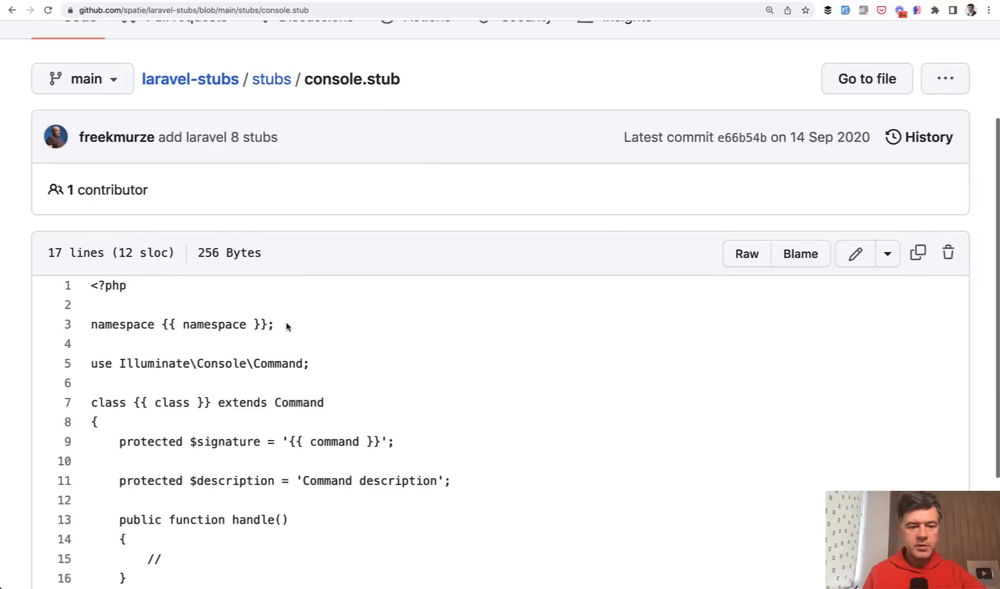
pyautogui.scroll(-3)
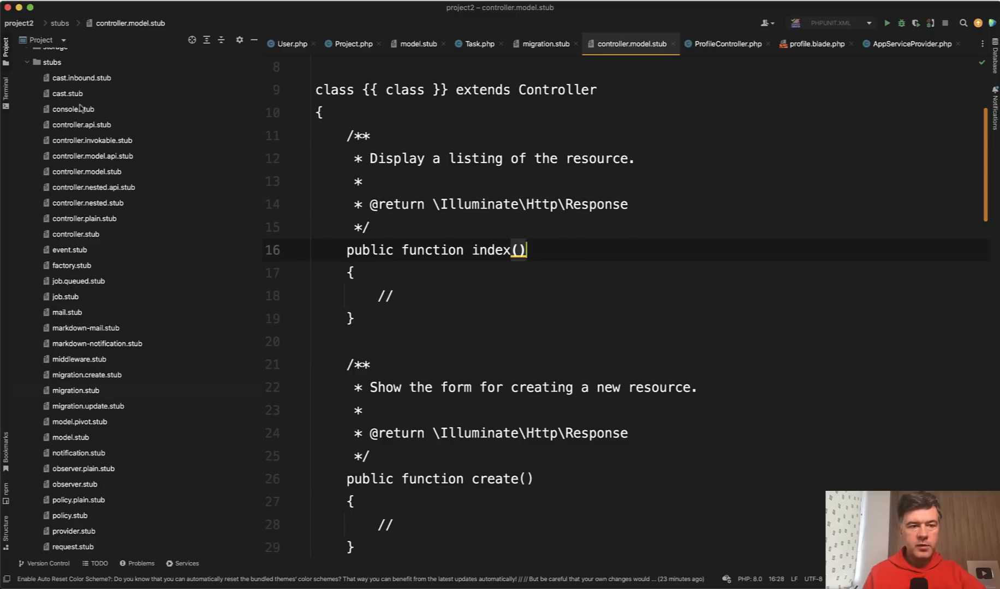
# Open the project's published console.stub from the stubs folder in PhpStorm.
pyautogui.click(72, 110)
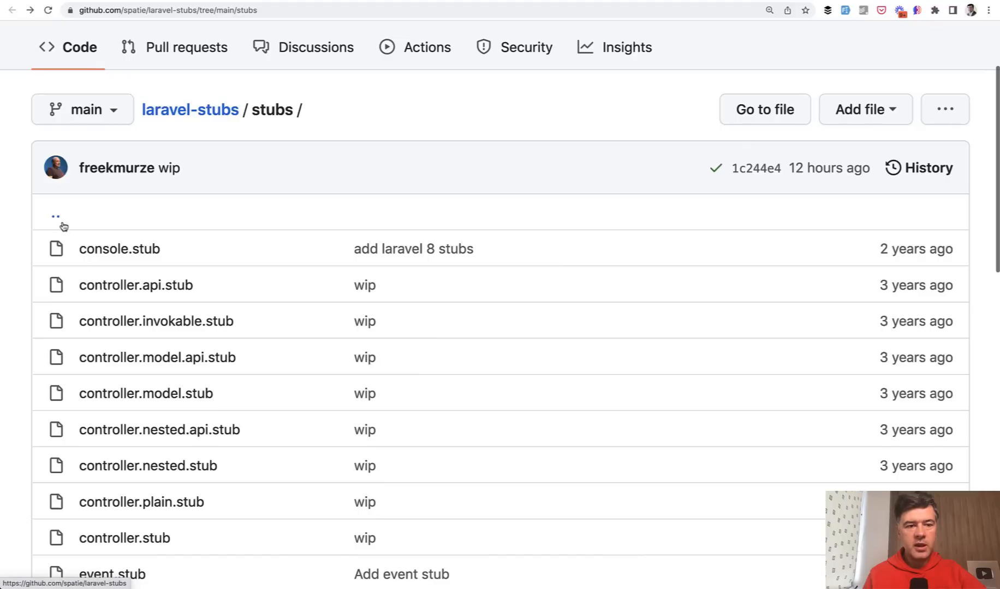
# Scroll the laravel-stubs folder listing down and open Spatie's request.stub.
pyautogui.scroll(-3)
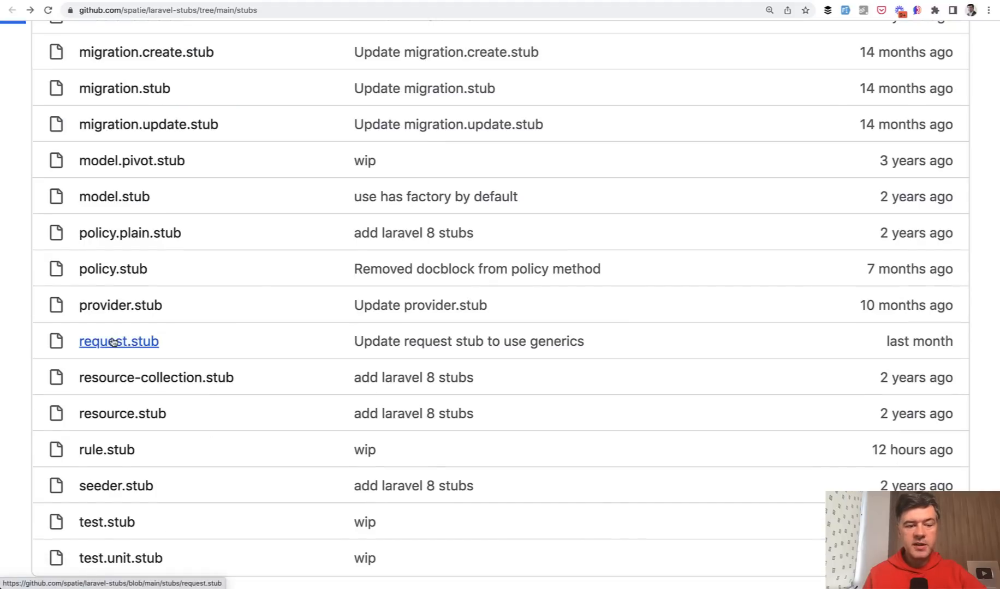
pyautogui.click(118, 341)
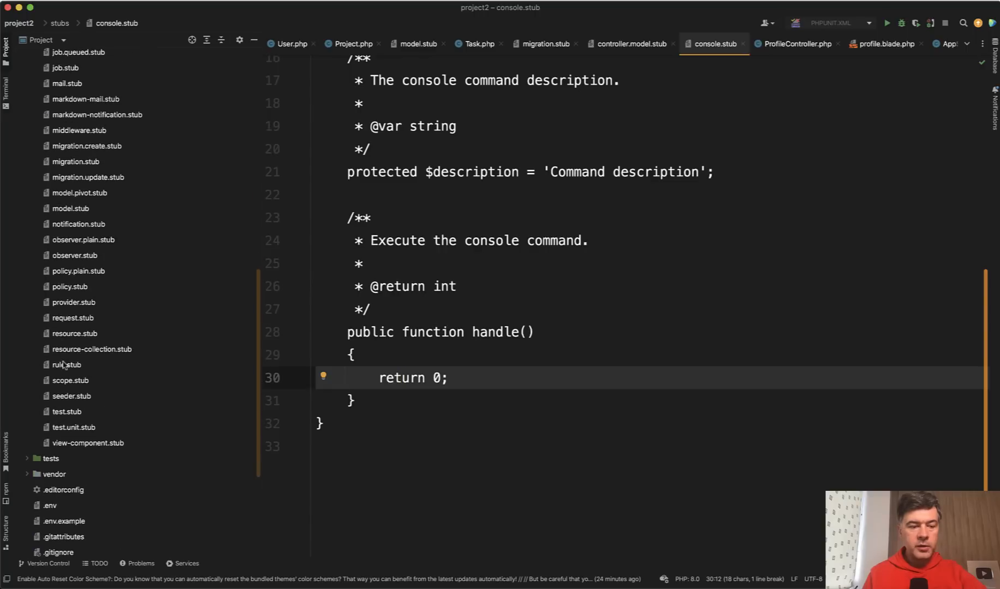
# Open another published stub from the project's stubs folder for comparison.
pyautogui.click(72, 317)
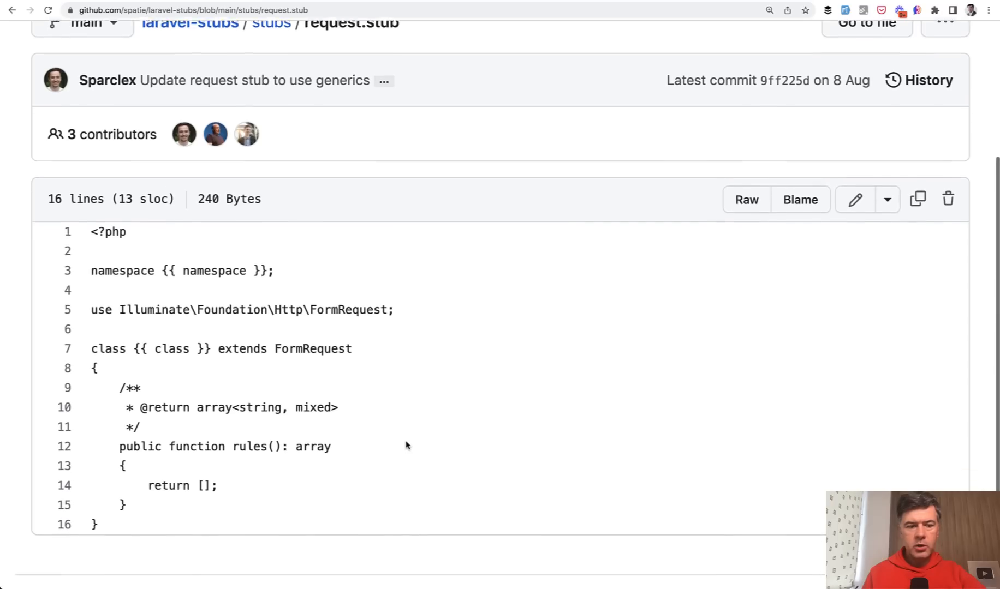
# Scroll down to the end of Spatie's request.stub, past the rules() method.
pyautogui.scroll(-3)
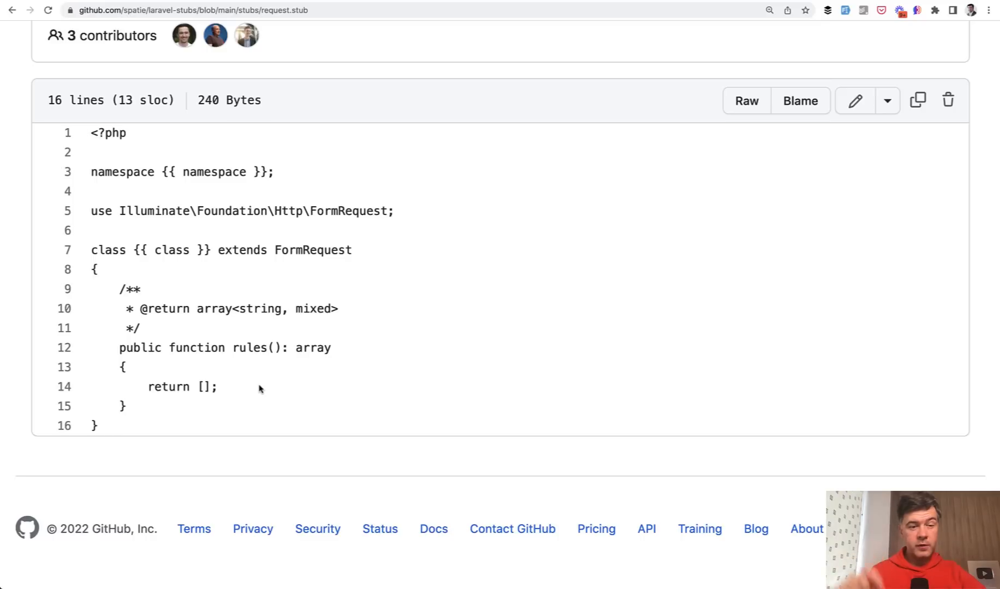
pyautogui.moveTo(447, 332)
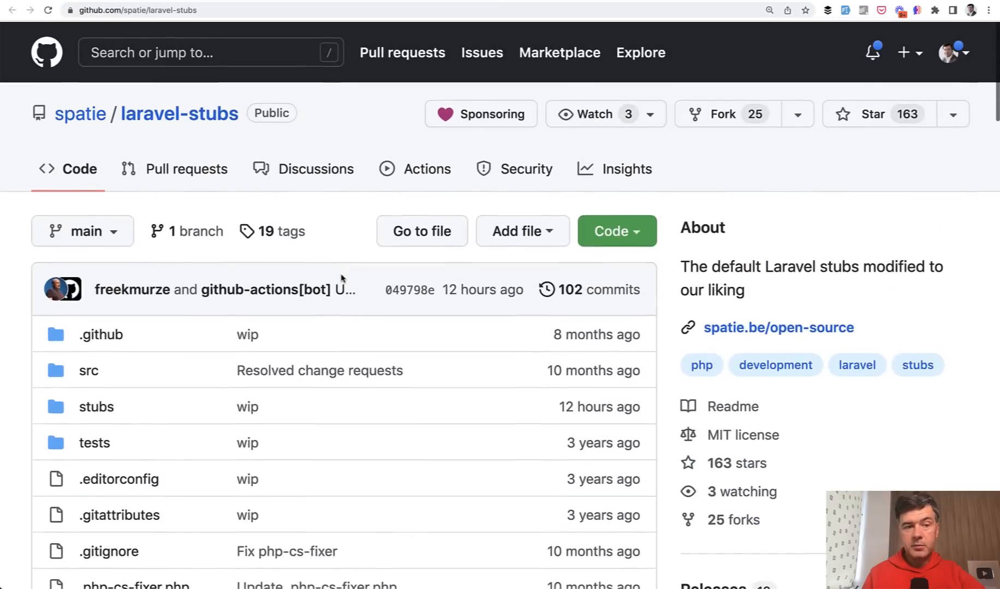
pyautogui.scroll(-3)
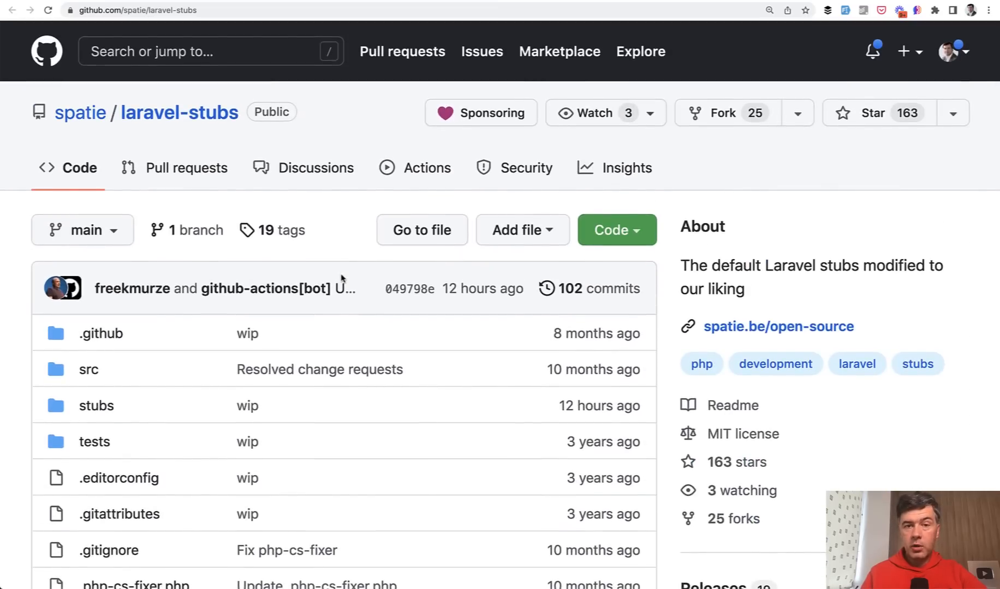